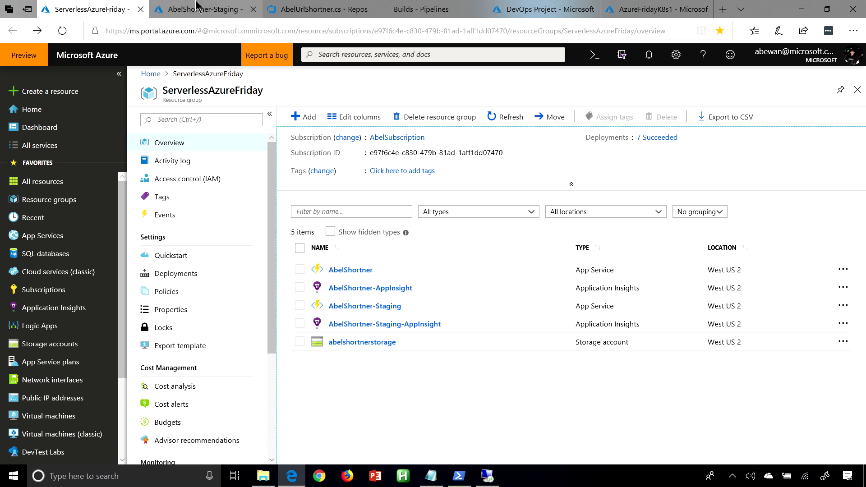
Run the AbelShortner-Staging function test with the query values, then view the shortener source code
left_click(205, 9)
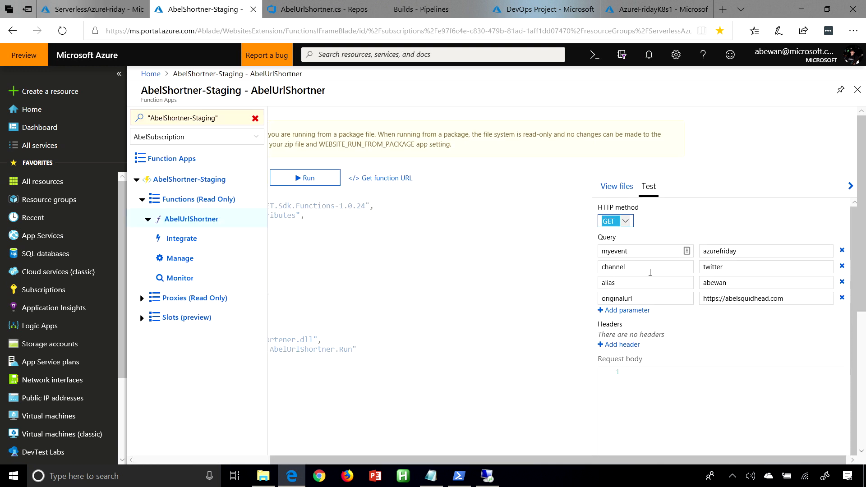
mouse_move(649, 295)
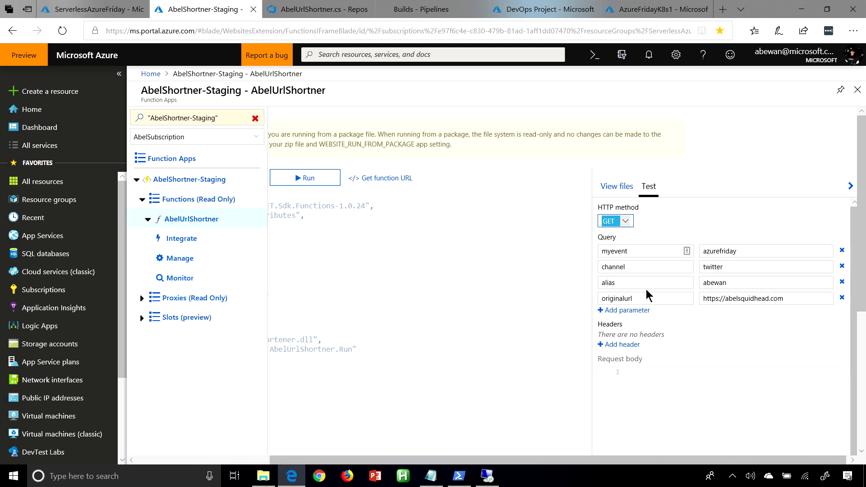
scroll("down", 3)
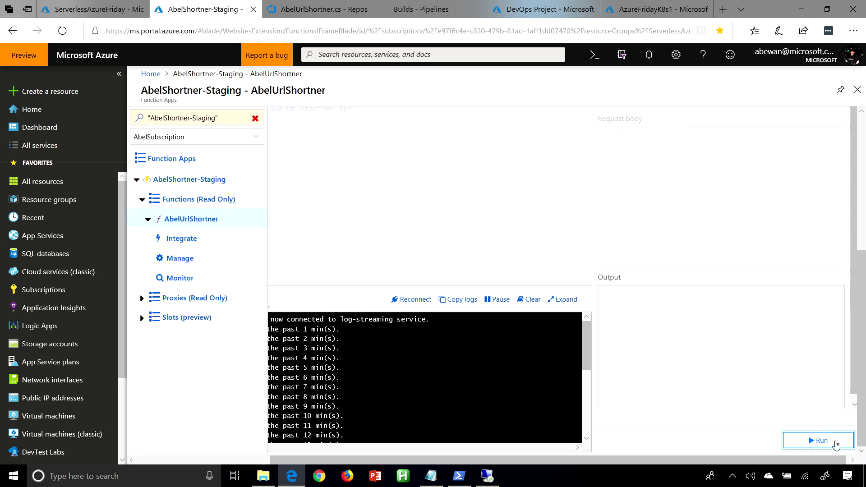
left_click(819, 440)
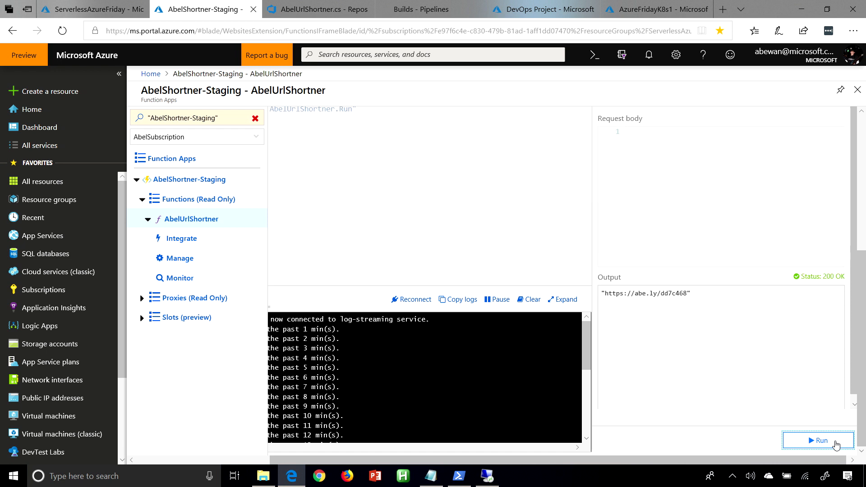
mouse_move(531, 102)
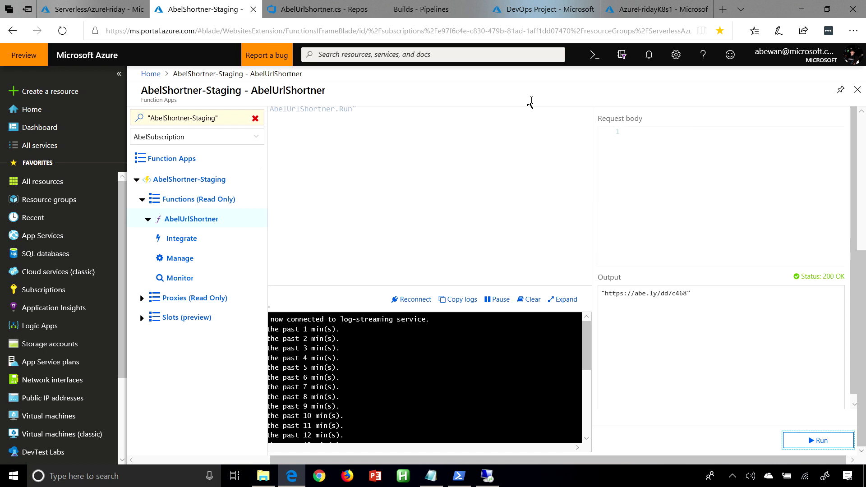
left_click(315, 9)
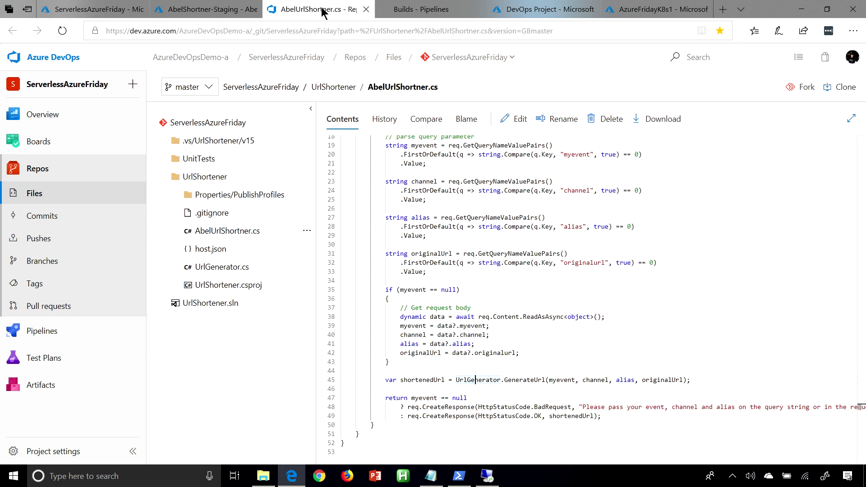
Create a new classic (non-YAML) build pipeline from Pipelines > Builds
left_click(420, 9)
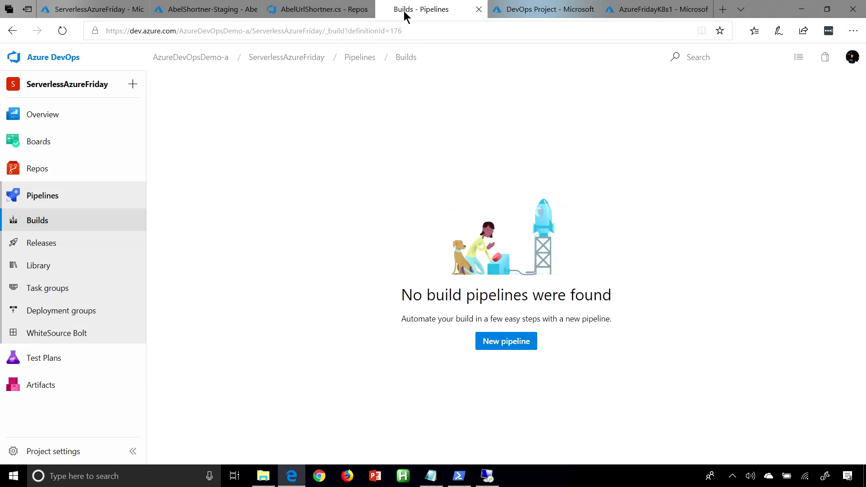
mouse_move(518, 353)
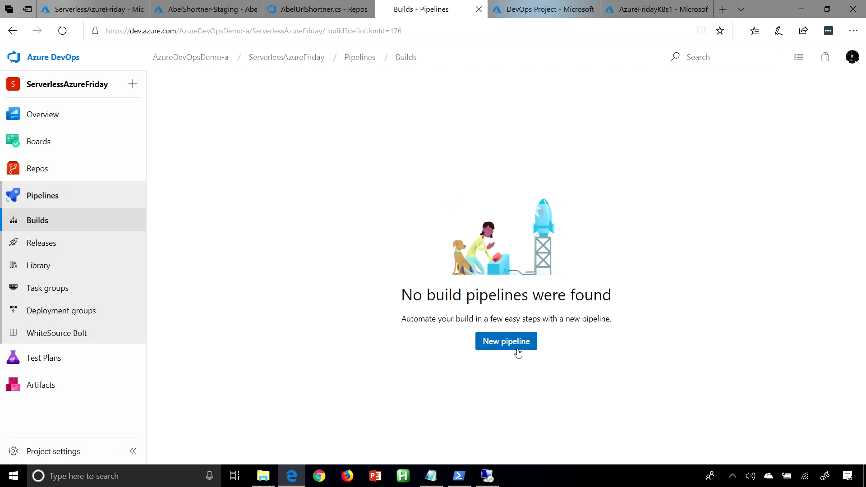
left_click(506, 341)
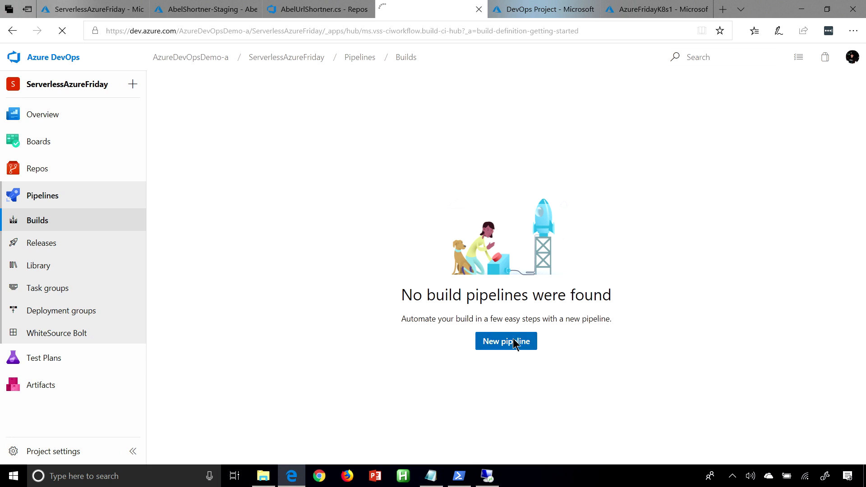
left_click(506, 341)
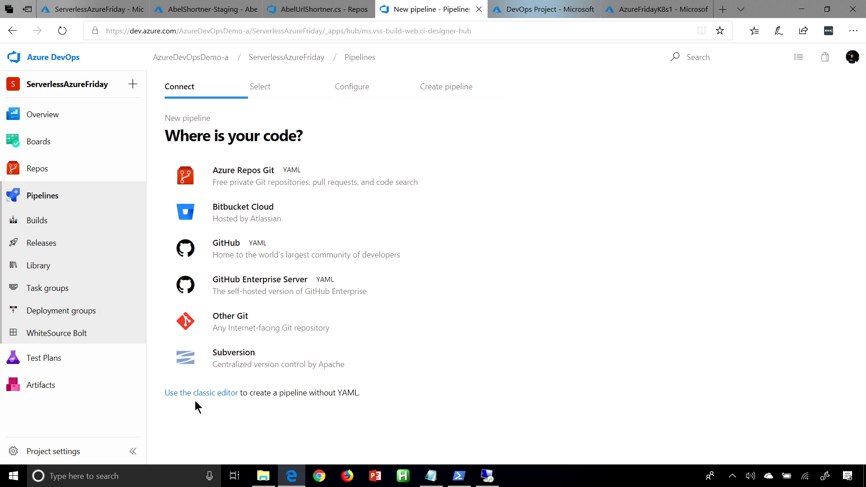
left_click(202, 392)
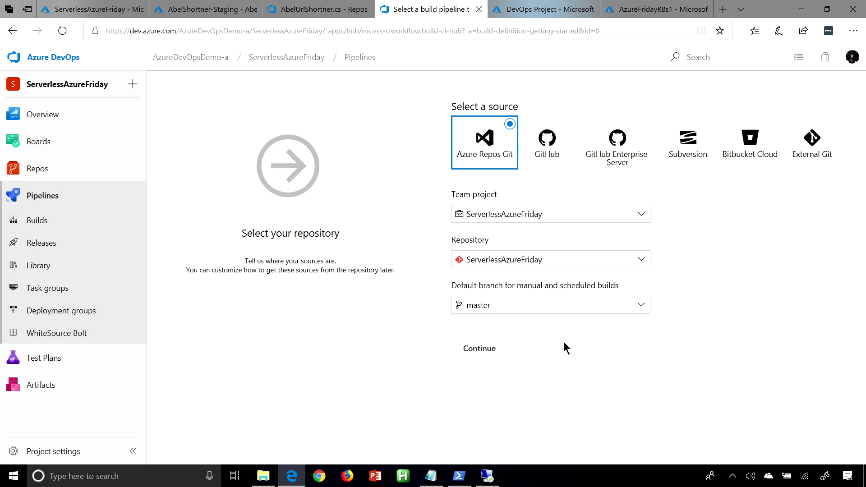
mouse_move(491, 357)
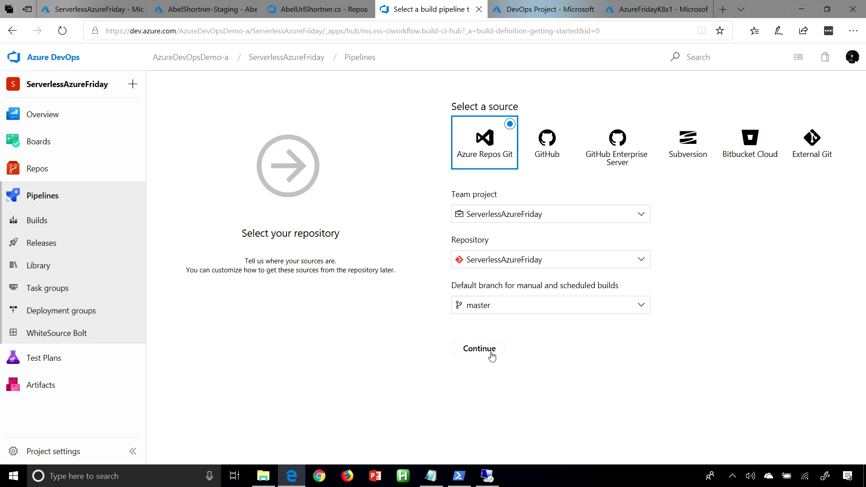
Accept the ServerlessAzureFriday master source and apply the C# Function template
left_click(479, 348)
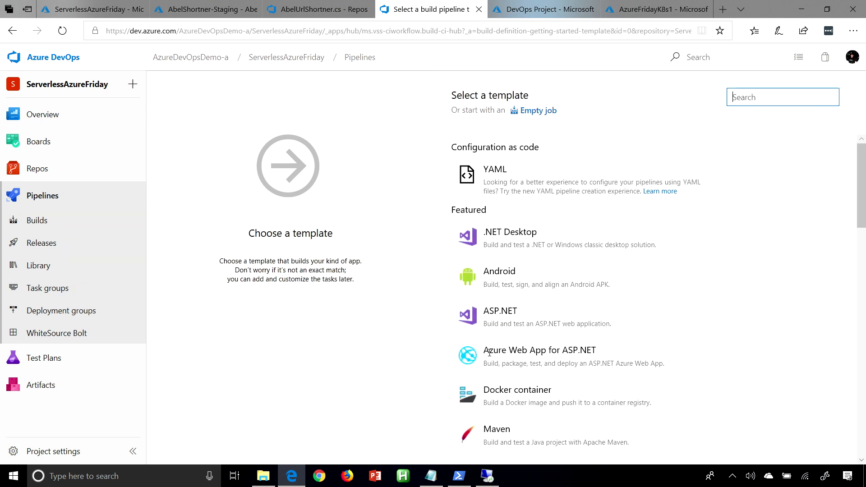
mouse_move(843, 201)
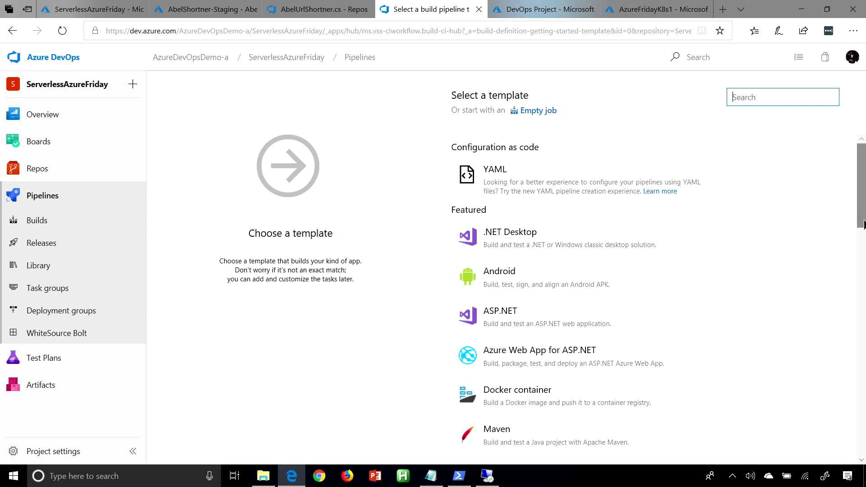
scroll("down", 3)
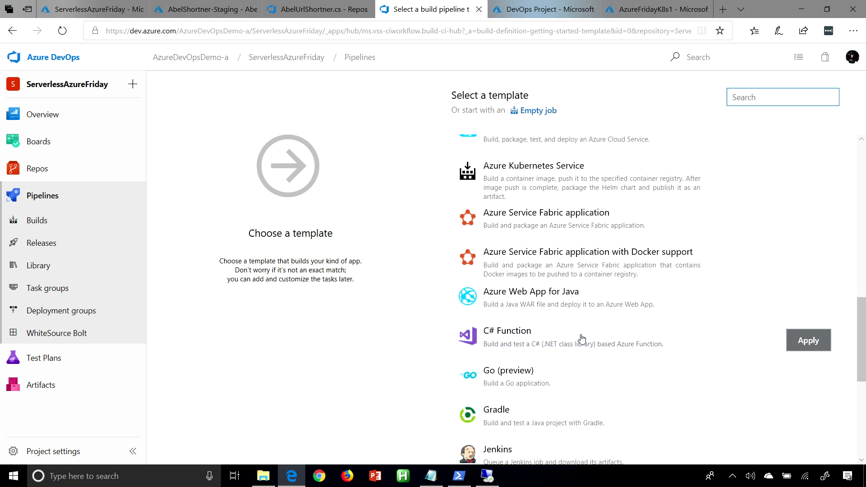
mouse_move(808, 340)
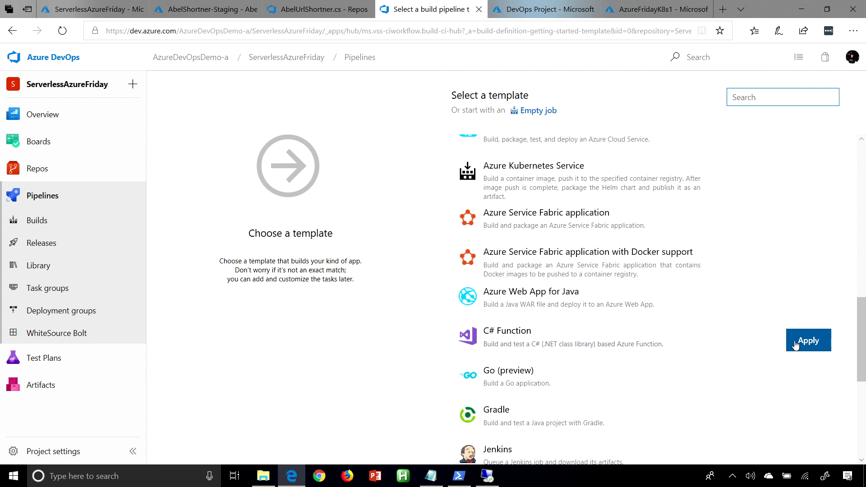
left_click(807, 340)
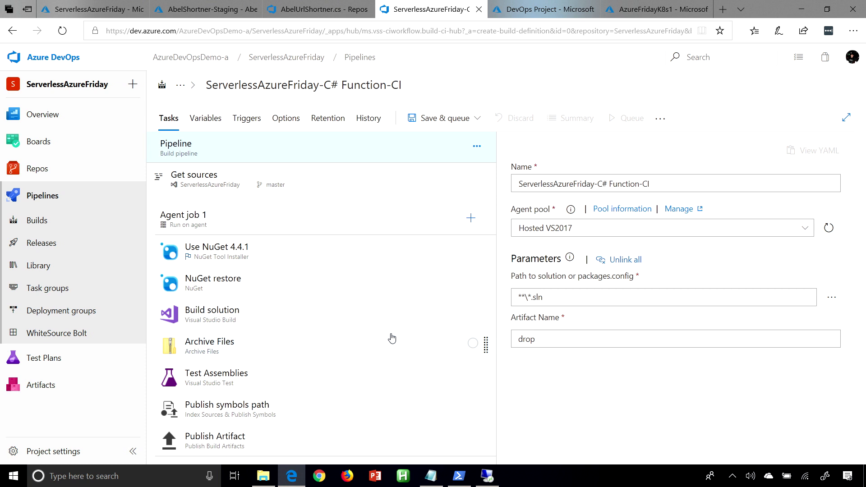
mouse_move(272, 258)
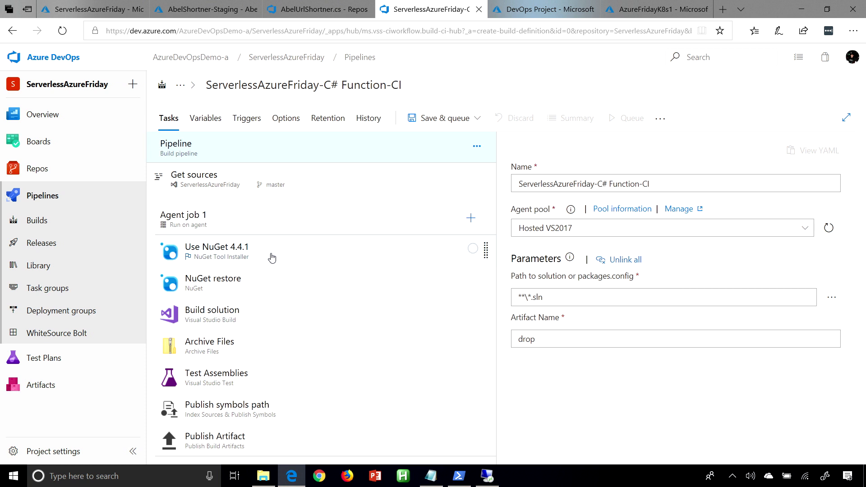
mouse_move(373, 311)
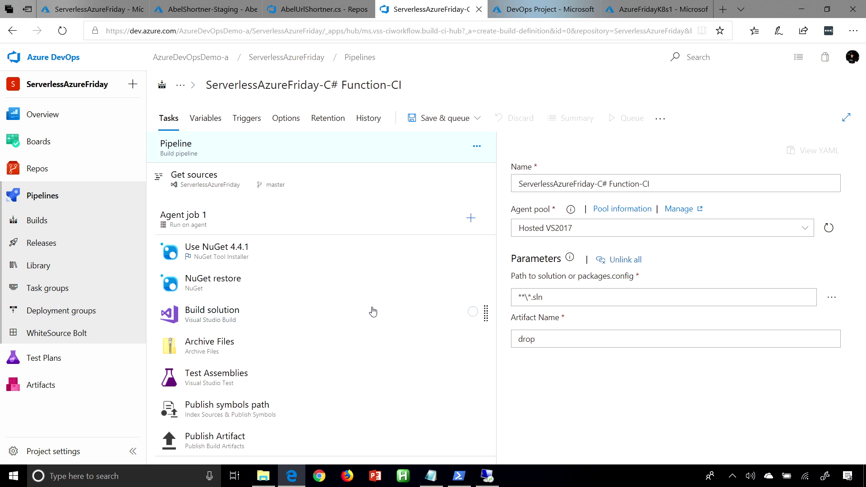
mouse_move(444, 242)
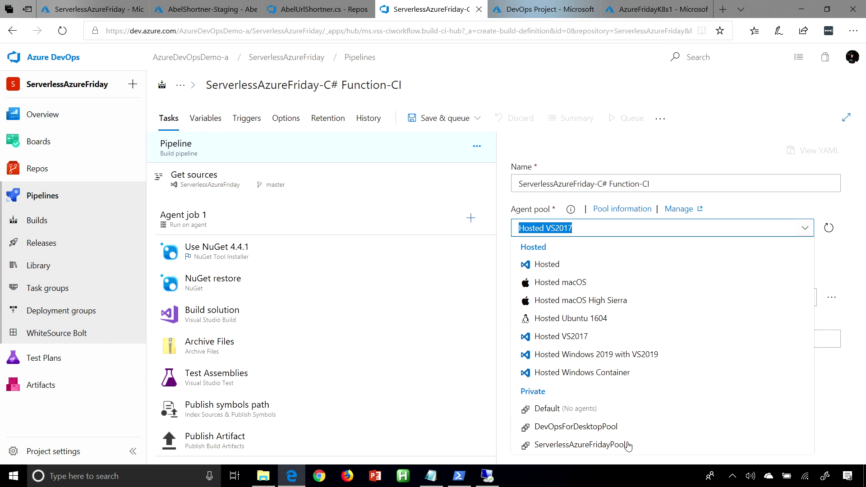
Use the ServerlessAzureFridayPool agent pool, then save and queue build 20190409.1
left_click(584, 445)
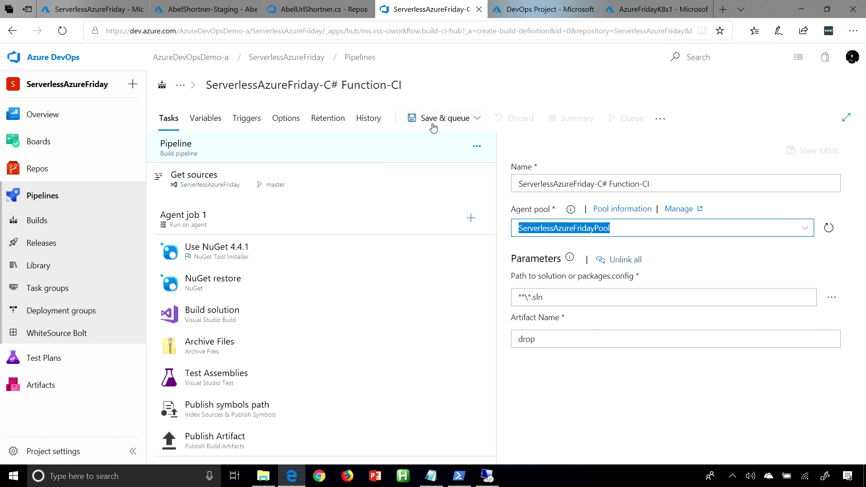
left_click(478, 117)
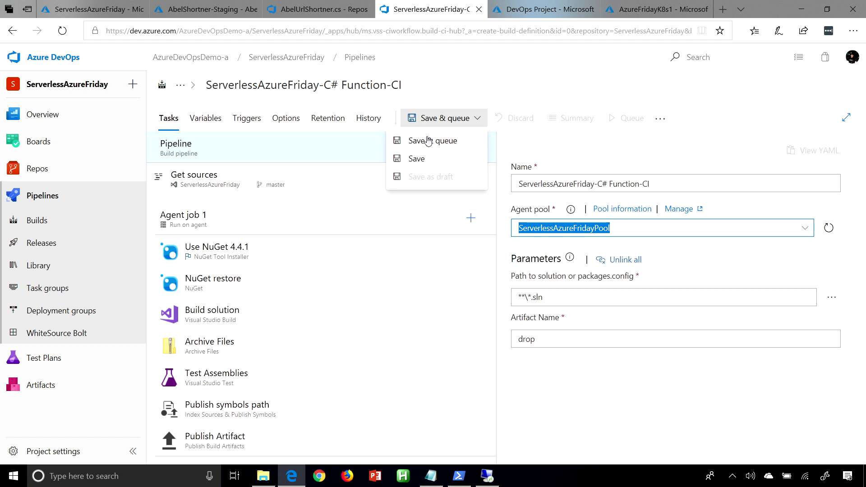
left_click(433, 141)
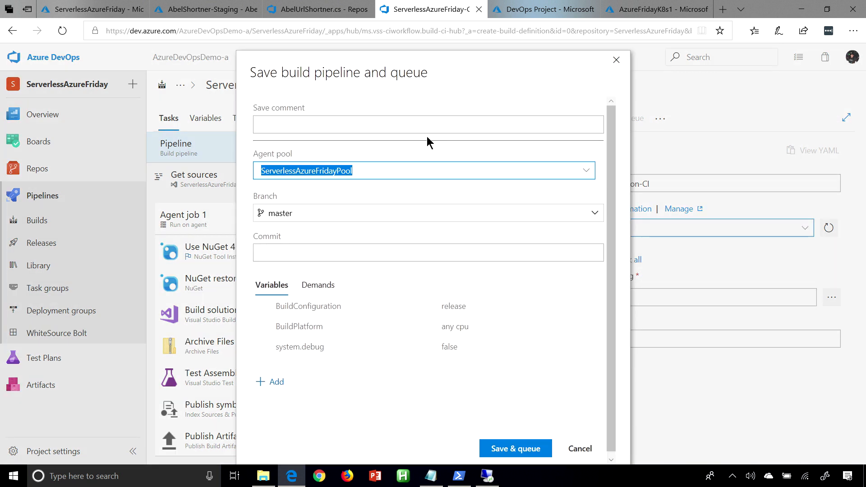
mouse_move(516, 448)
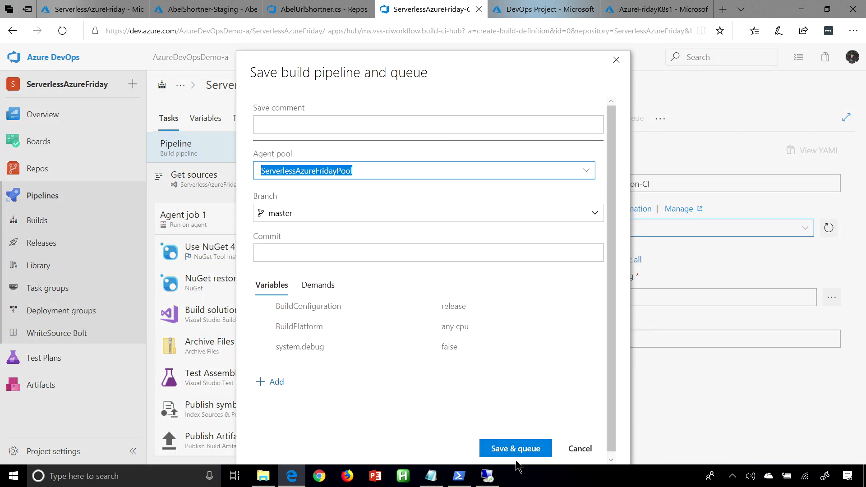
left_click(515, 448)
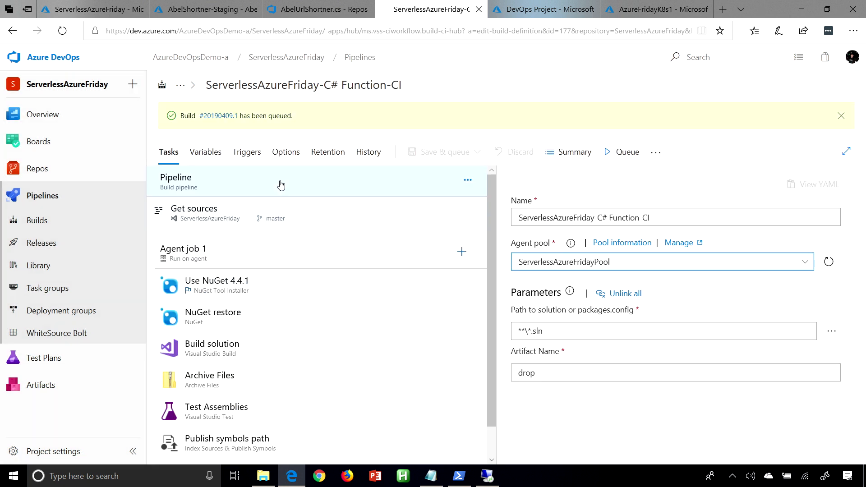
left_click(218, 116)
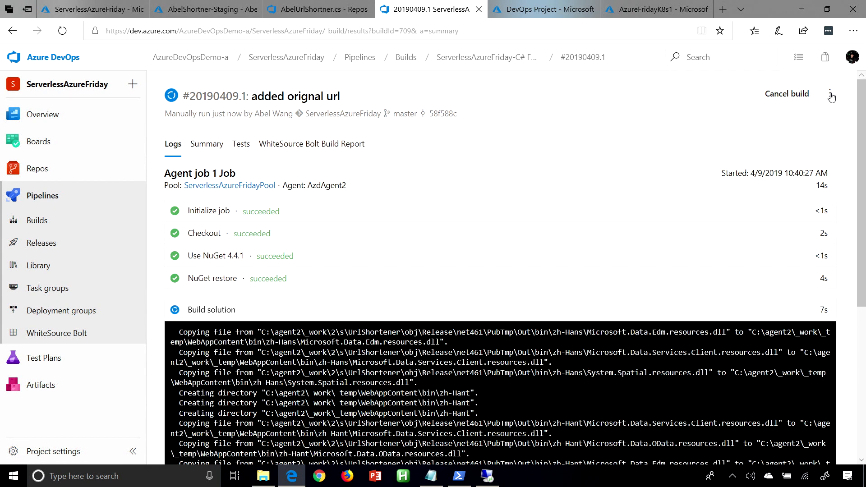
Edit the build pipeline from the results page and show Agent job 1's Add tasks catalog
left_click(830, 93)
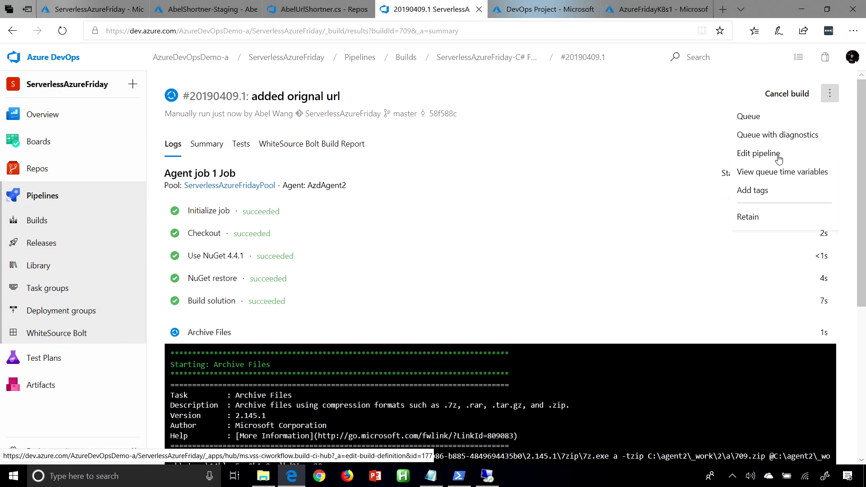
left_click(758, 154)
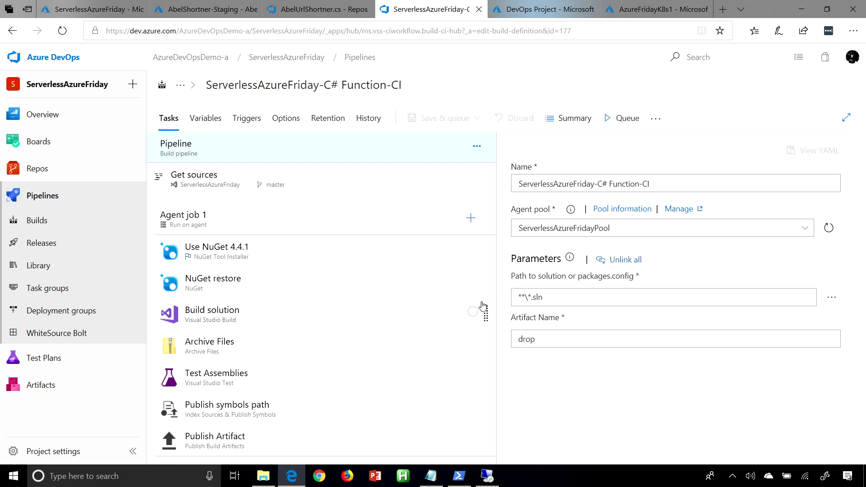
left_click(471, 217)
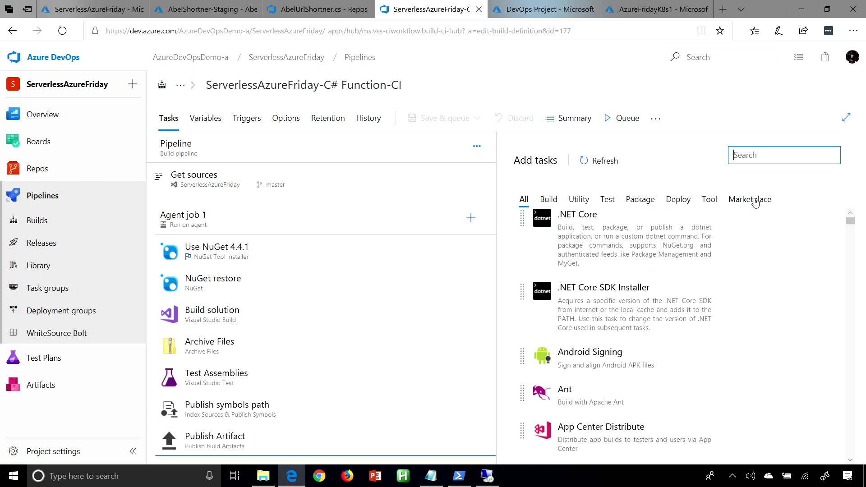
List the Marketplace extensions in Add tasks, then return to the finished build
left_click(750, 200)
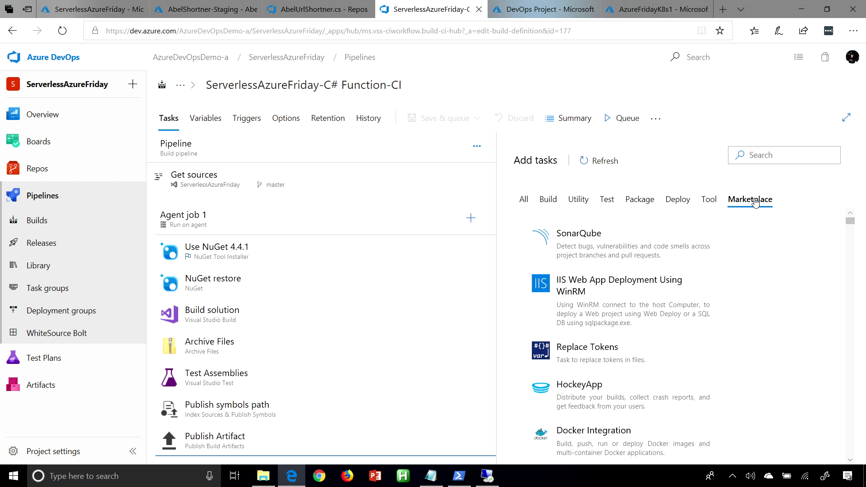
mouse_move(751, 201)
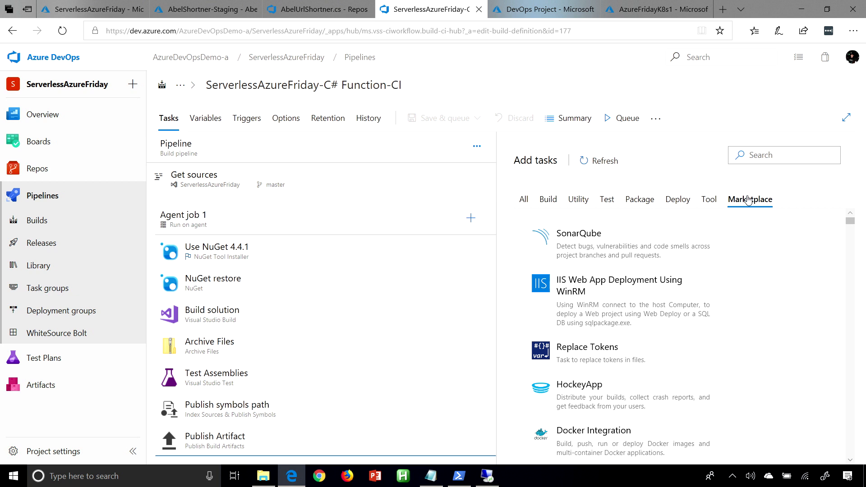
left_click(12, 31)
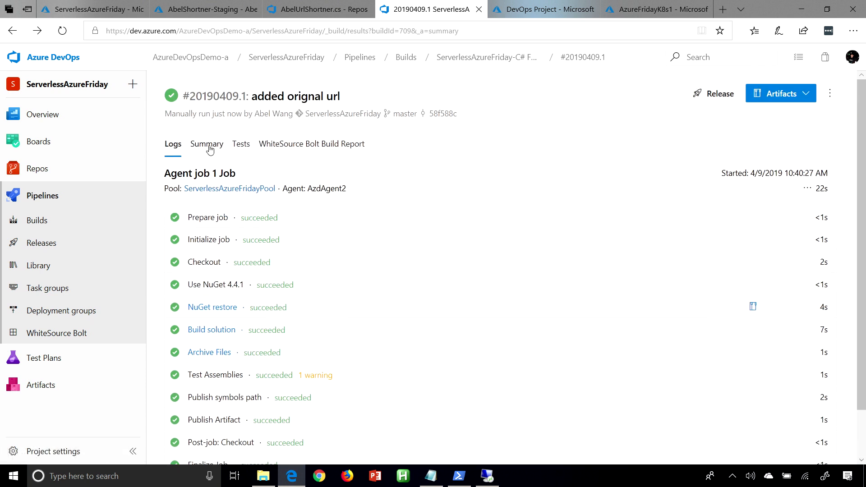
View the build summary and confirm the drop artifact contains 709.zip
left_click(205, 144)
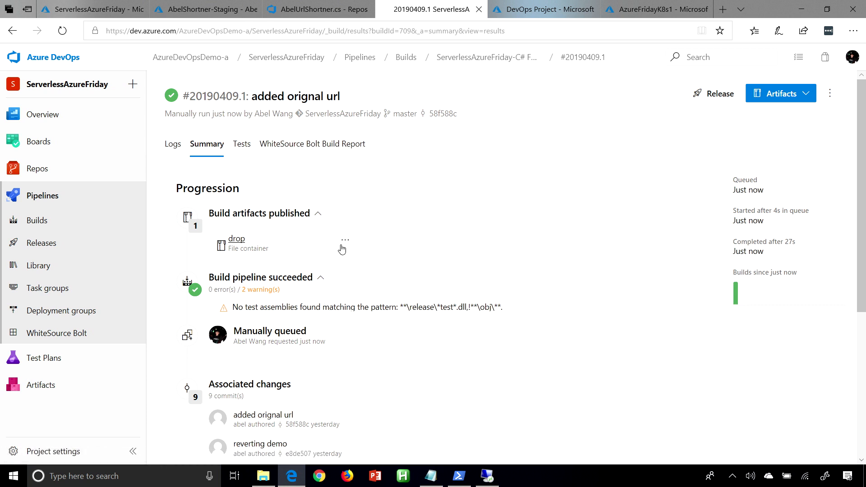
left_click(344, 239)
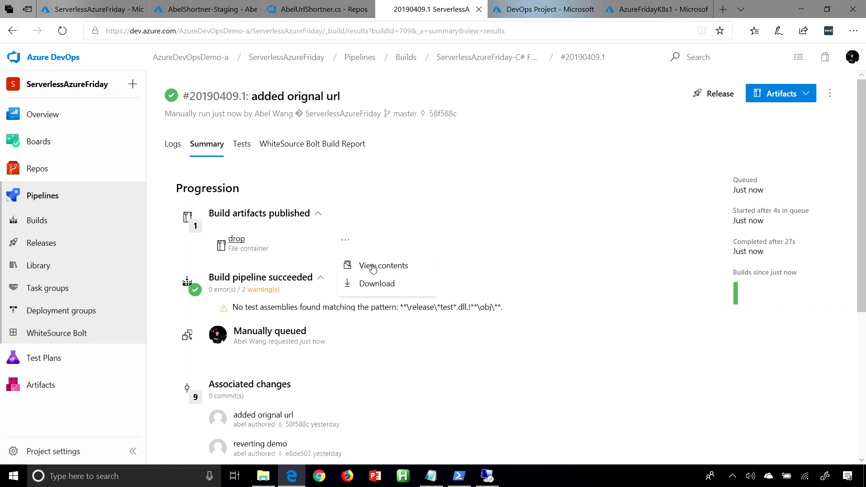
left_click(382, 266)
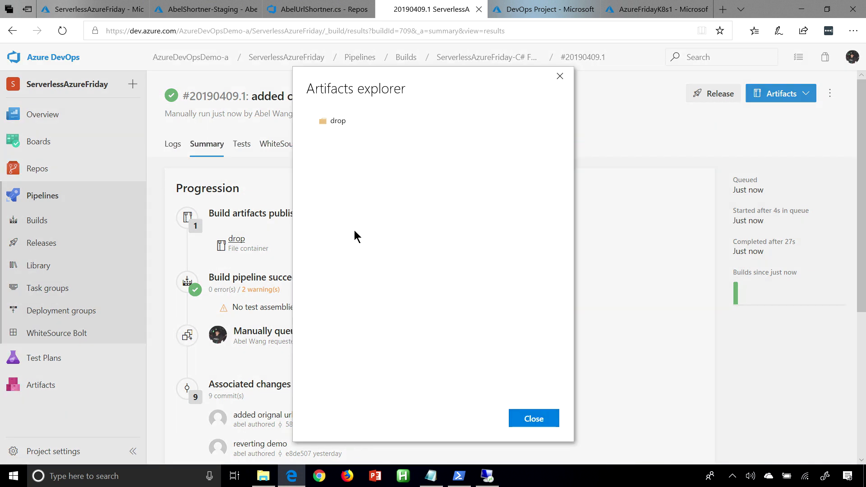
left_click(337, 121)
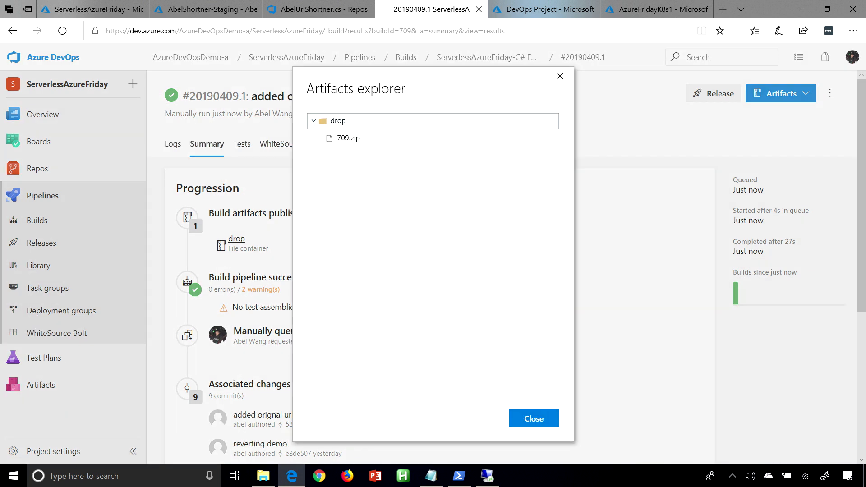
left_click(337, 120)
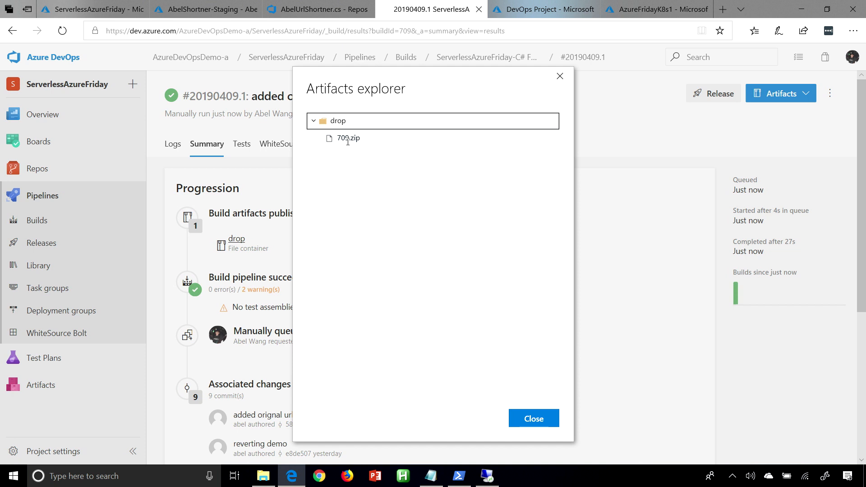
left_click(532, 418)
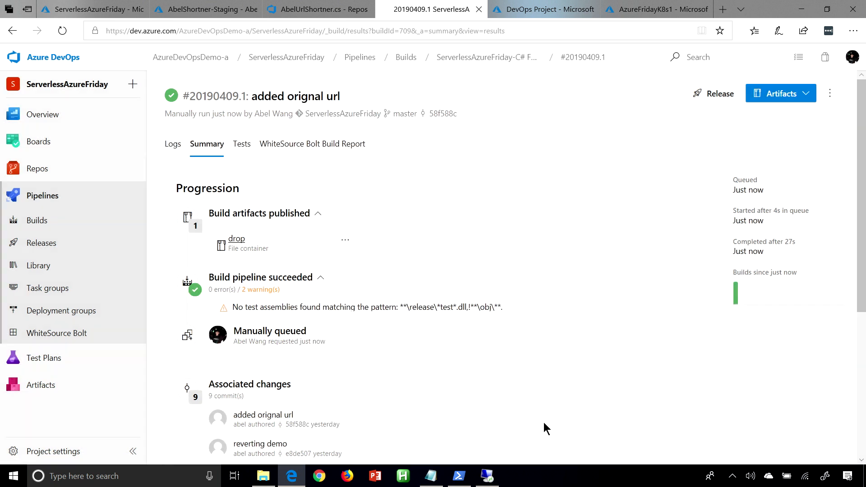
mouse_move(546, 424)
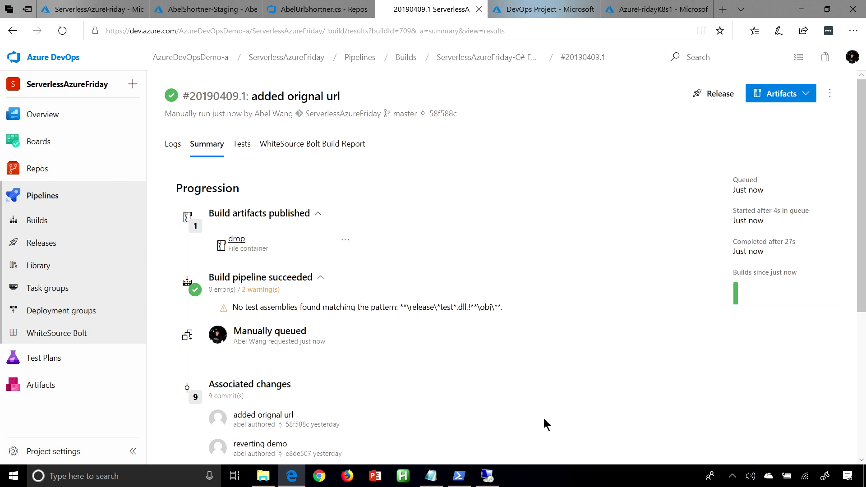
mouse_move(712, 123)
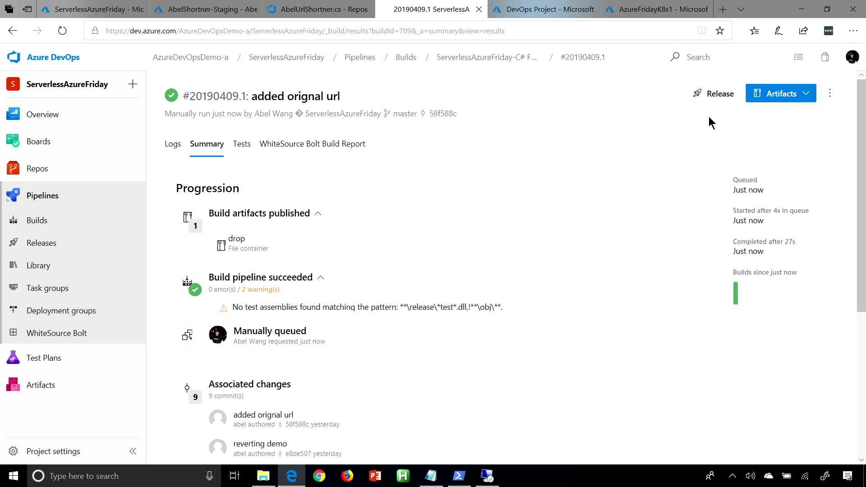
mouse_move(718, 93)
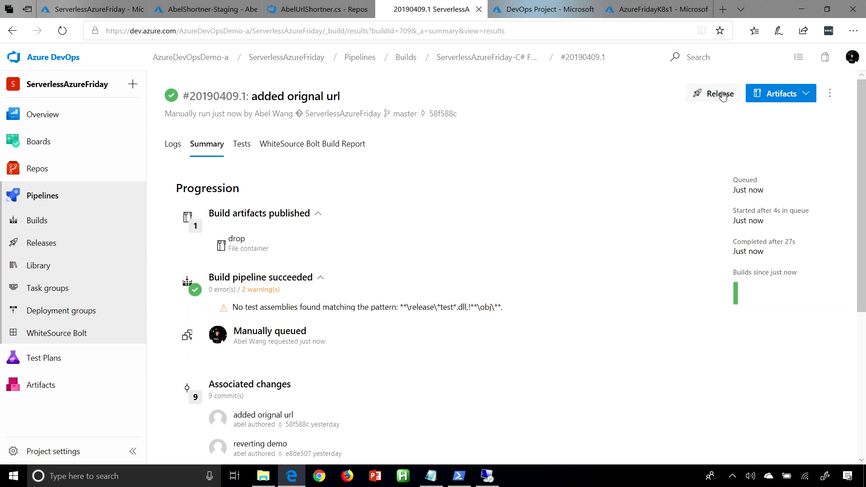
Create a release from the build using the 'Deploy a function app to Azure Functions' template
left_click(713, 93)
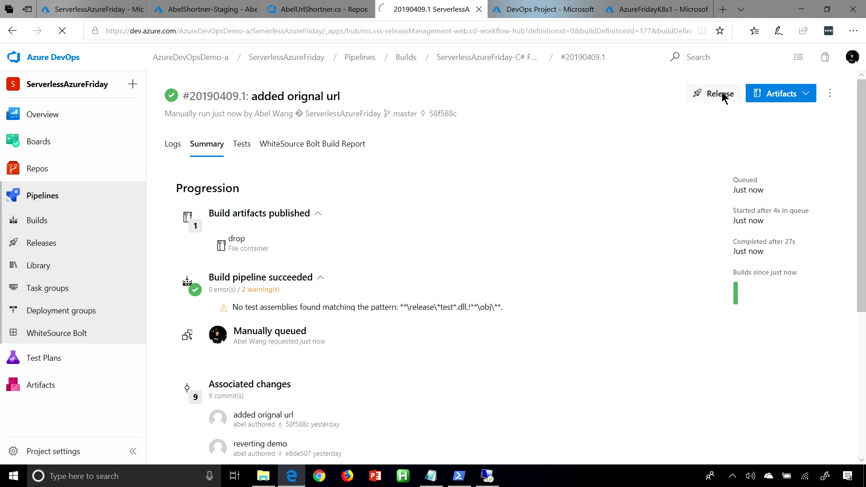
left_click(712, 93)
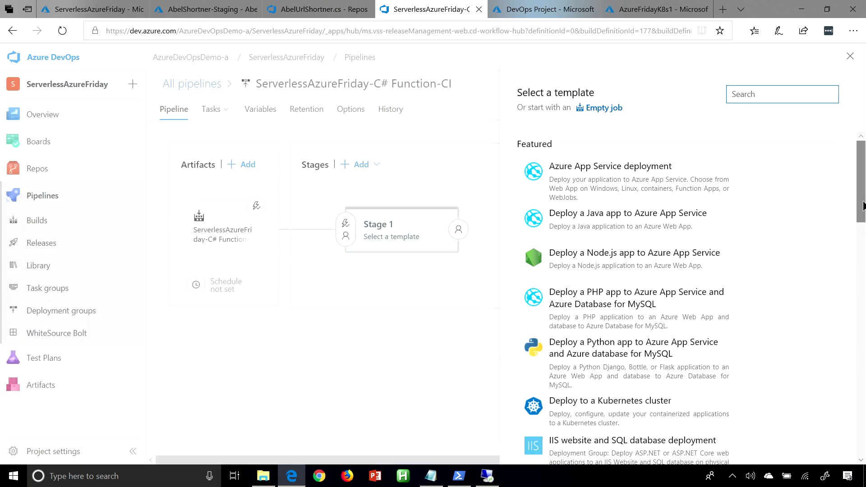
scroll("down", 3)
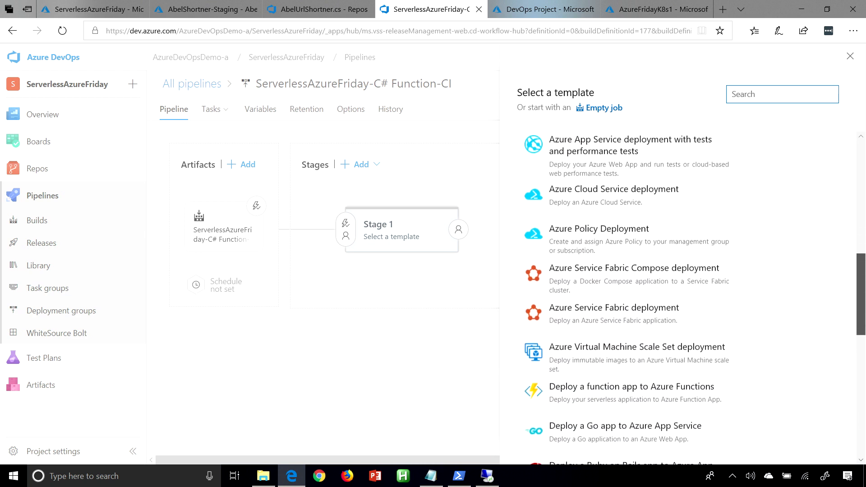
scroll("down", 3)
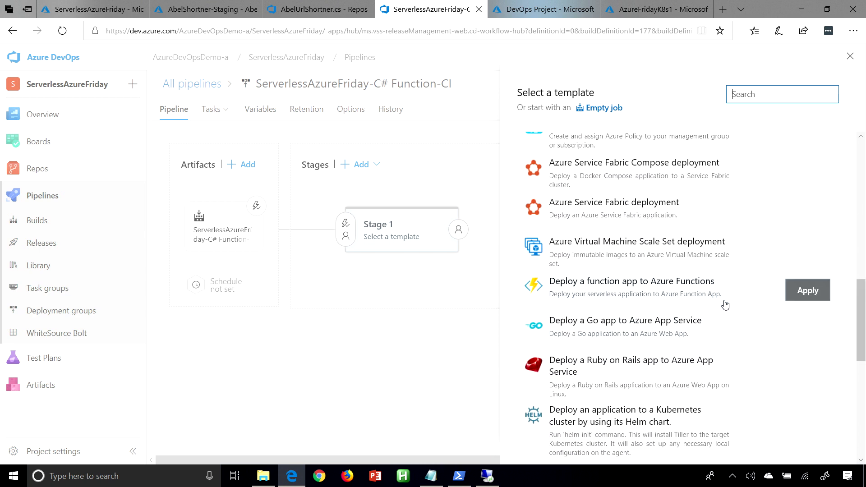
mouse_move(788, 307)
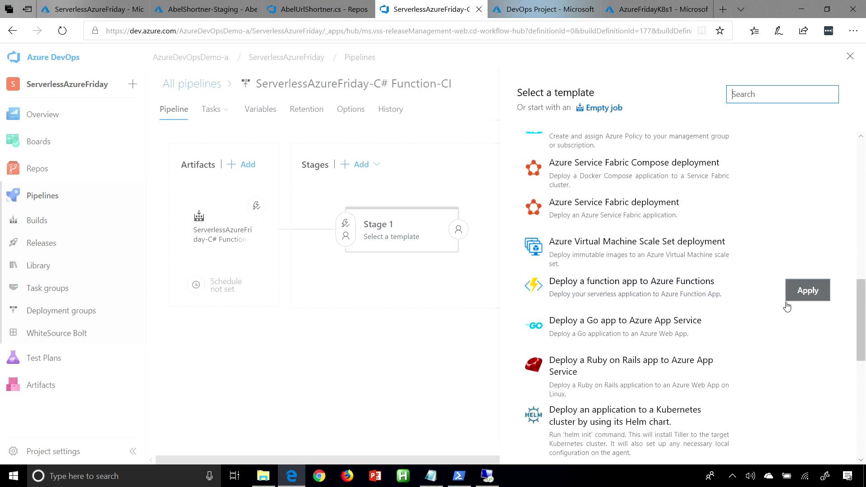
left_click(807, 290)
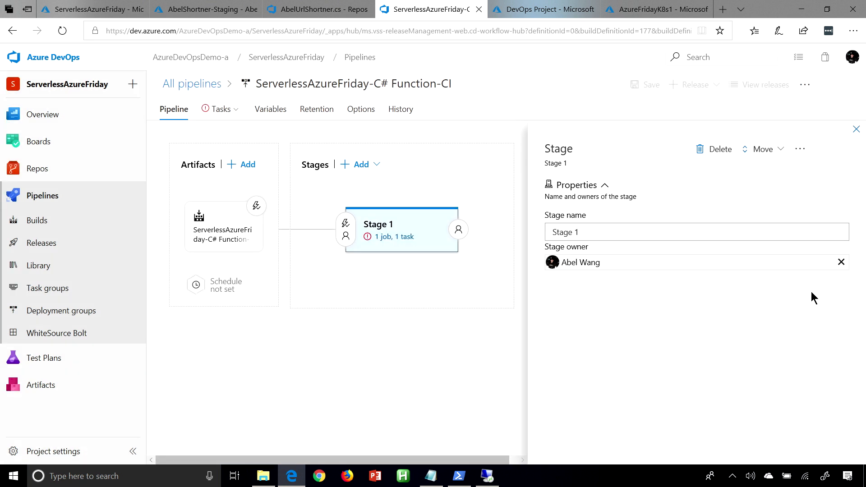
Name the first stage Staging and show its '1 job, 1 task' deployment tasks
left_click(614, 232)
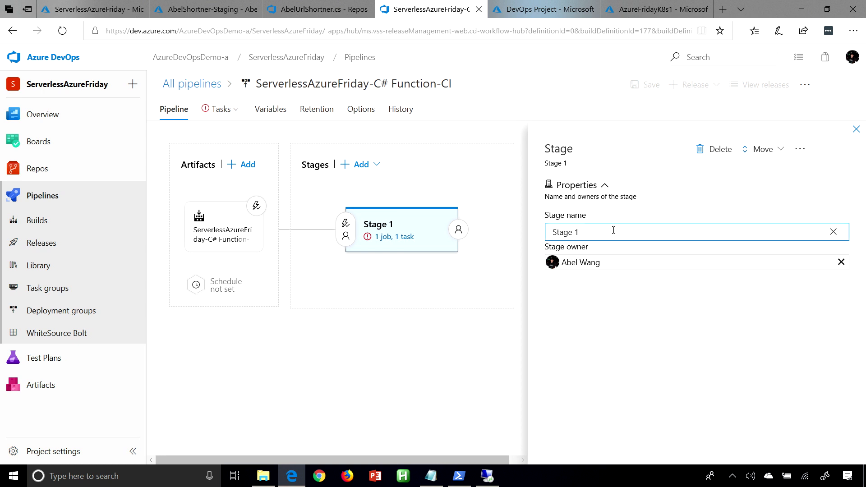
type("Staging")
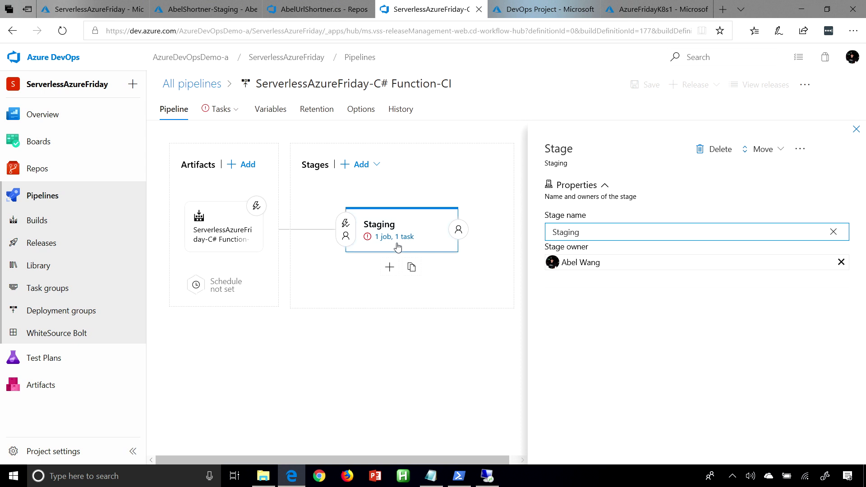
left_click(215, 110)
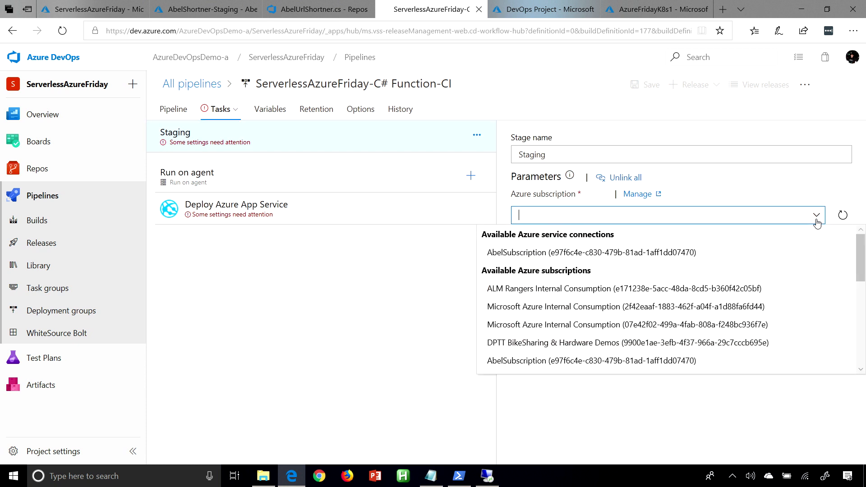
mouse_move(591, 253)
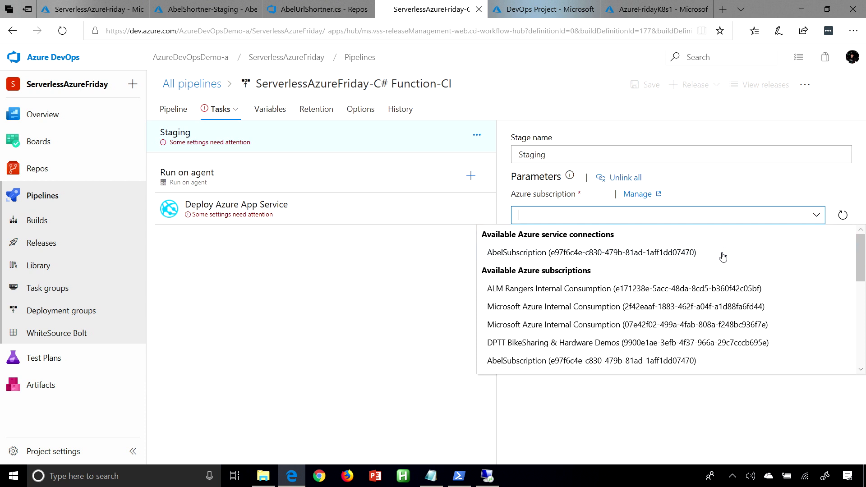
Deploy Staging via AbelSubscription to the AbelShortner-Staging function app
left_click(589, 252)
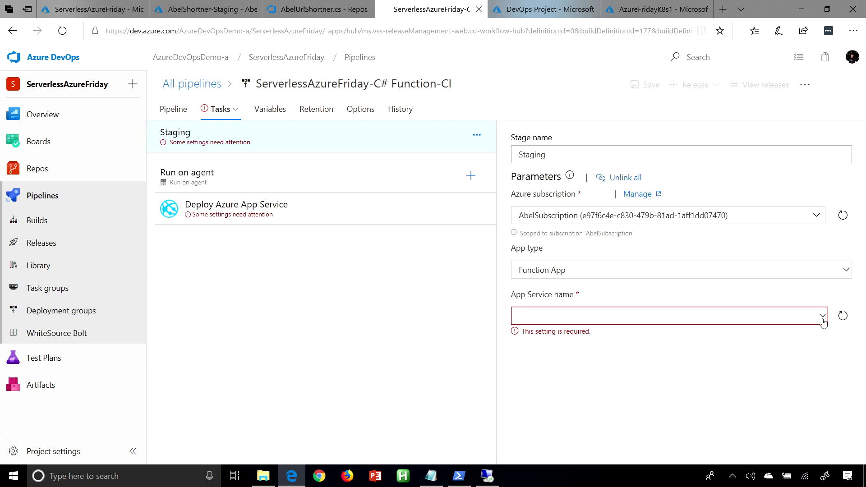
left_click(822, 316)
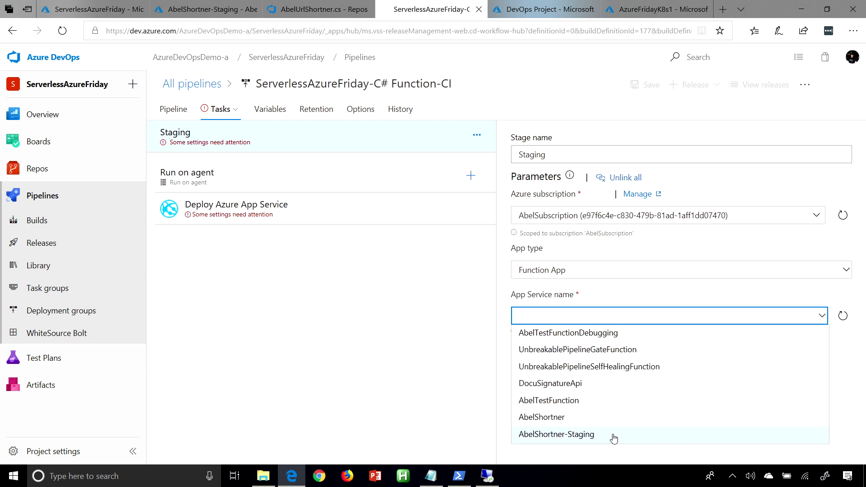
left_click(556, 434)
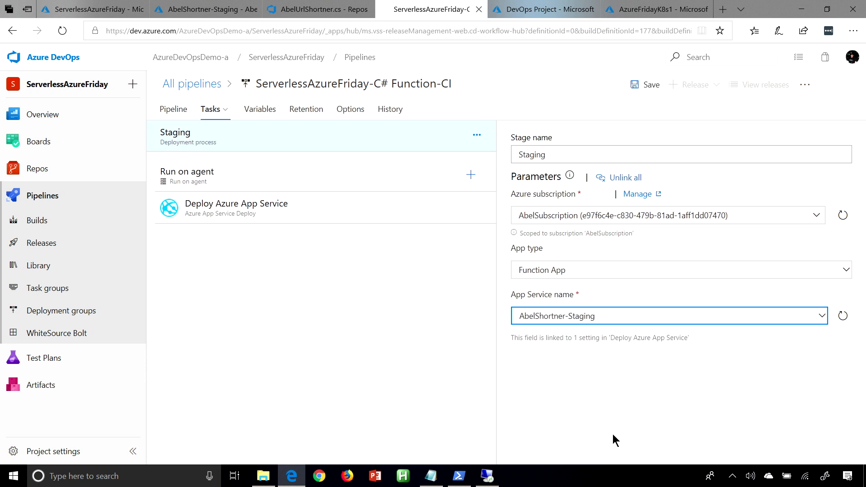
mouse_move(407, 181)
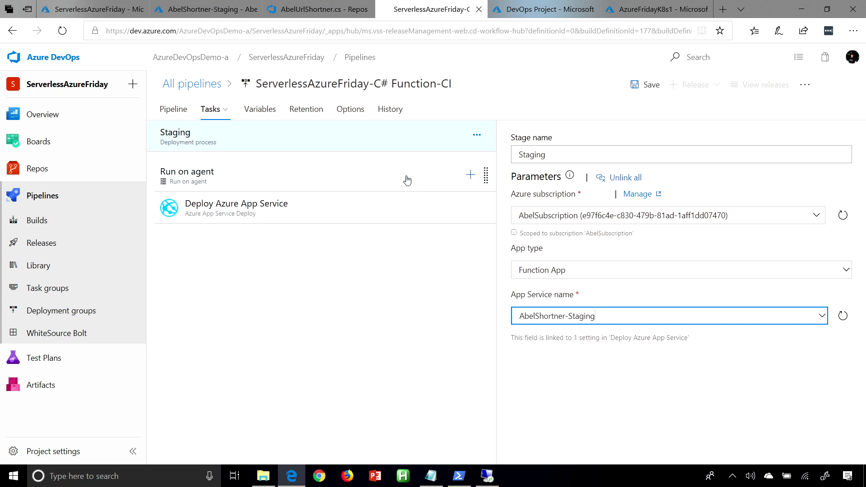
Set the Staging agent job to run on the ServerlessAzureFridayPool agent pool
left_click(188, 176)
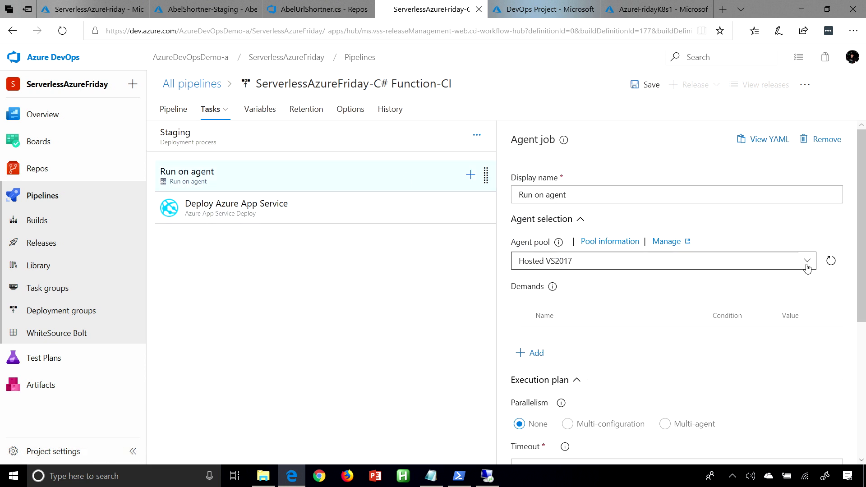
left_click(807, 261)
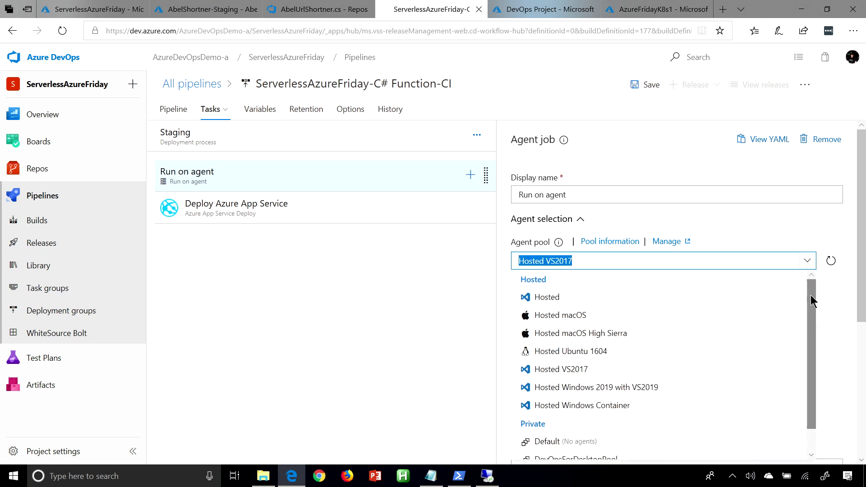
scroll("down", 3)
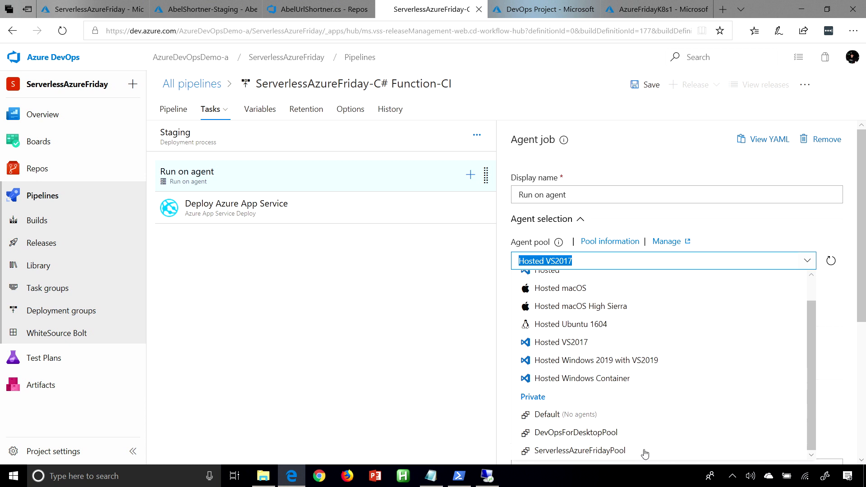
left_click(579, 450)
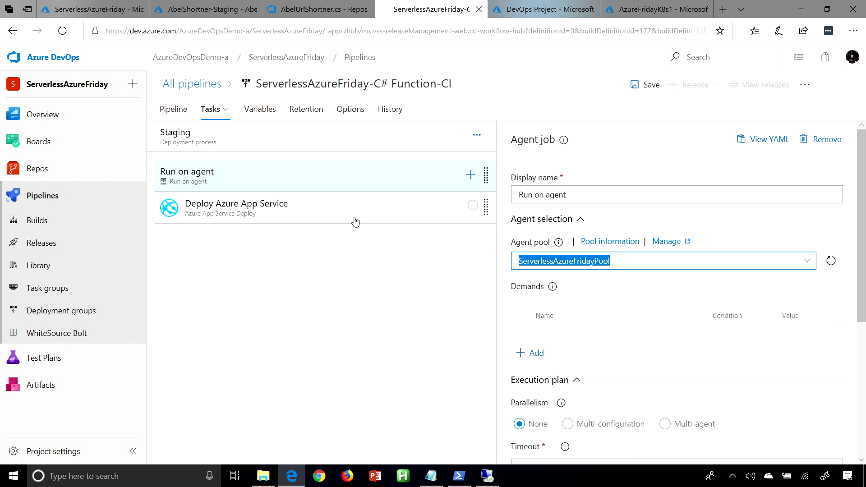
Review the Deploy Azure App Service task and save the release pipeline
left_click(237, 208)
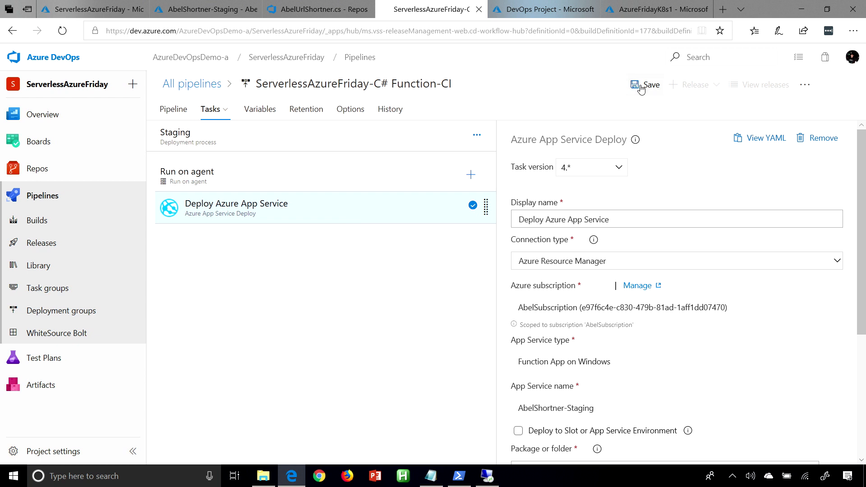
left_click(644, 84)
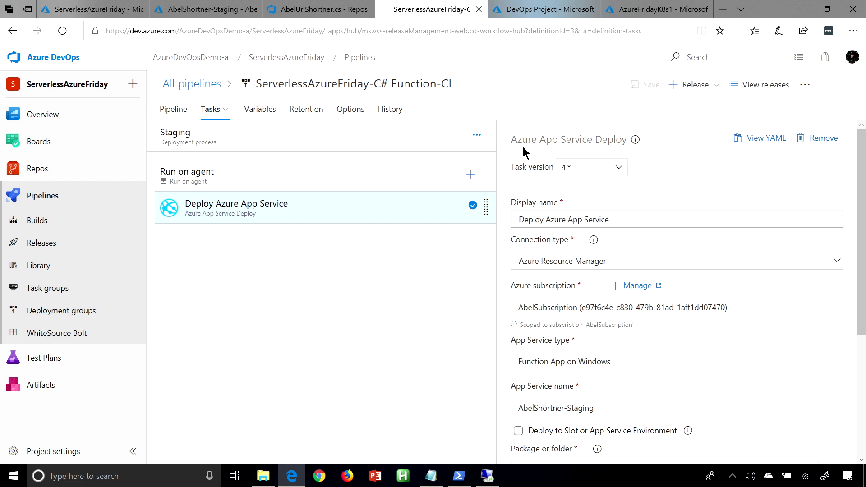
left_click(173, 109)
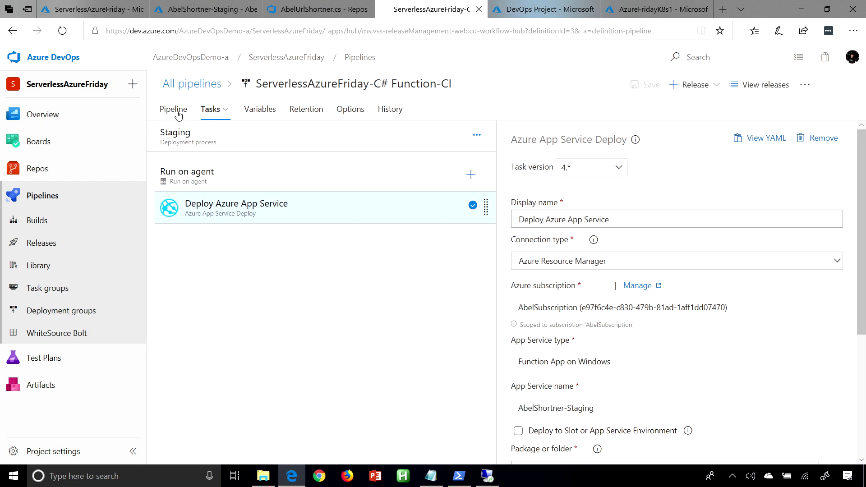
Clone the Staging stage and rename the copy to Prod
left_click(173, 110)
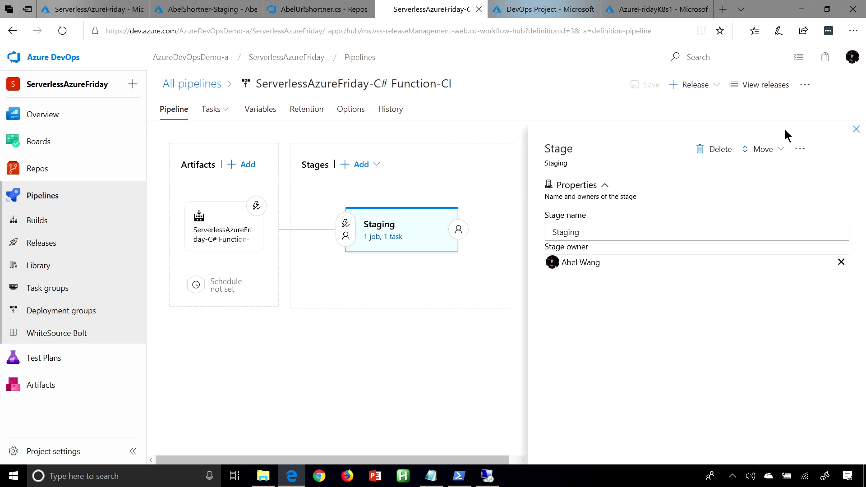
left_click(855, 129)
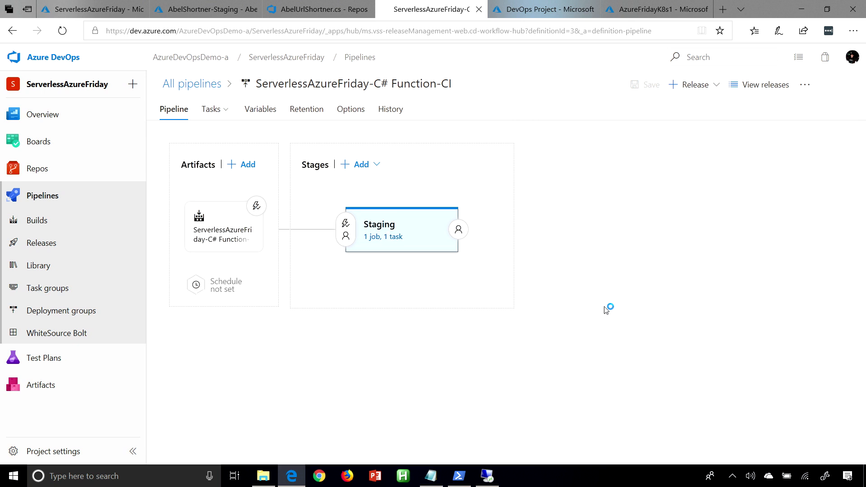
left_click(437, 267)
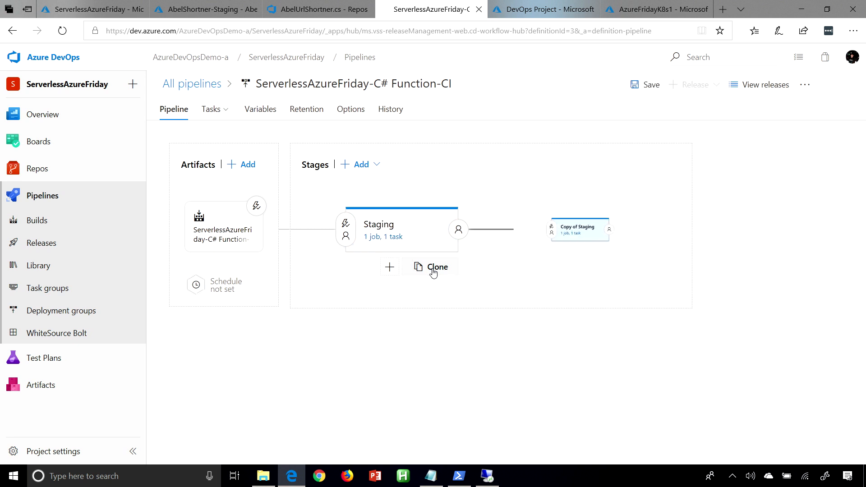
left_click(436, 267)
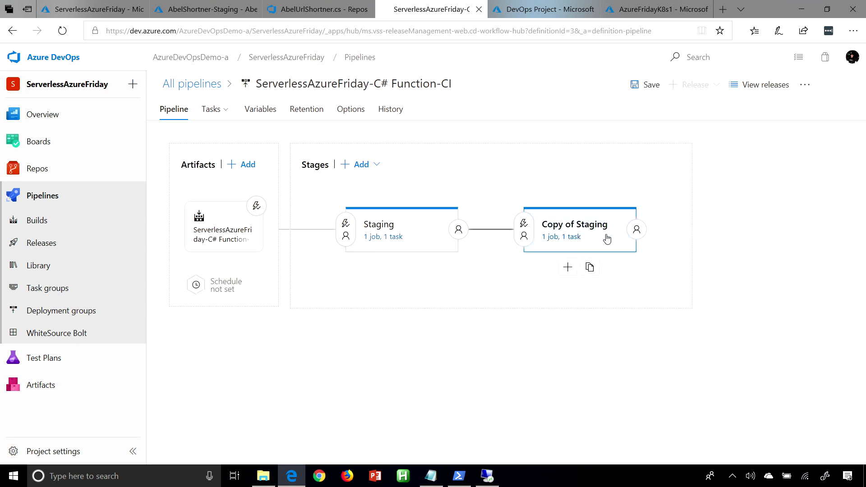
left_click(575, 225)
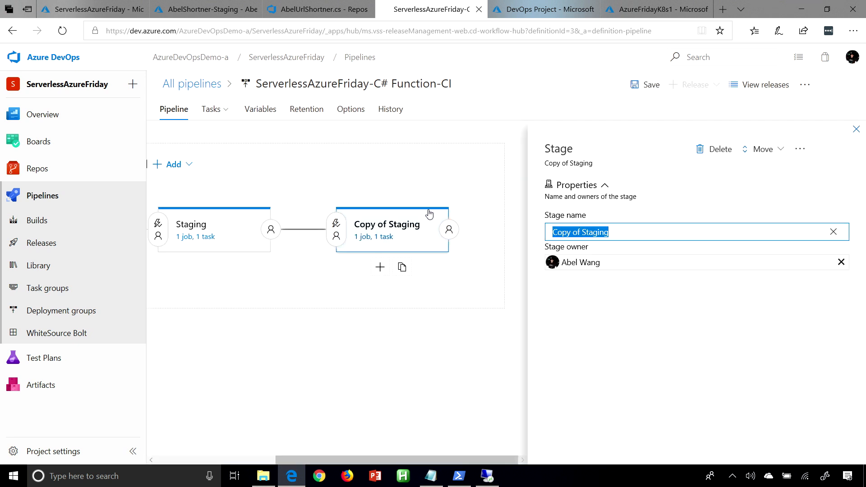
type("Prod")
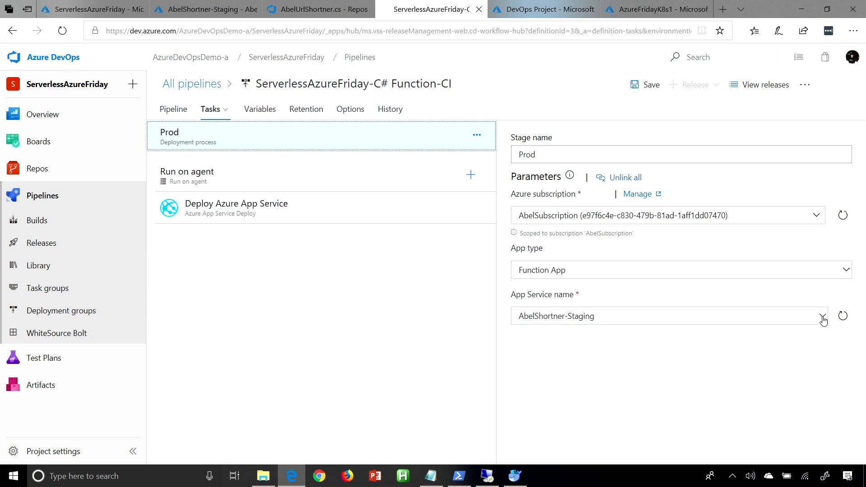
Point the Prod stage's App Service name at the AbelShortner function app
left_click(821, 316)
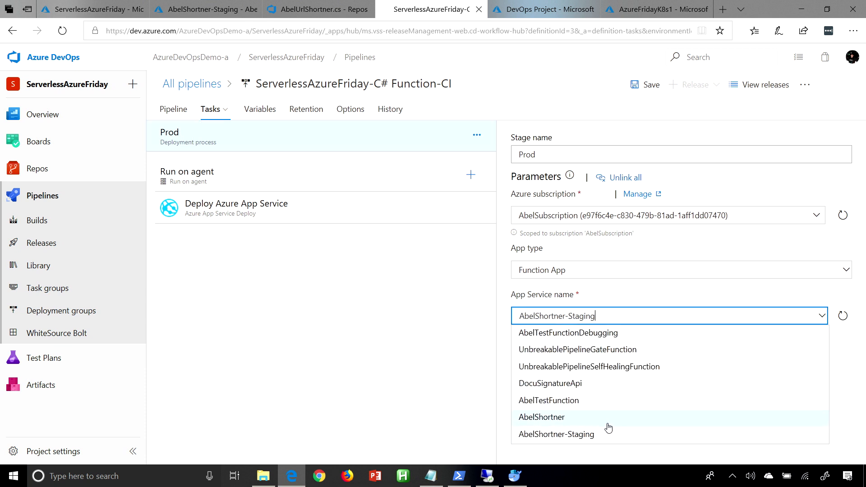
left_click(542, 417)
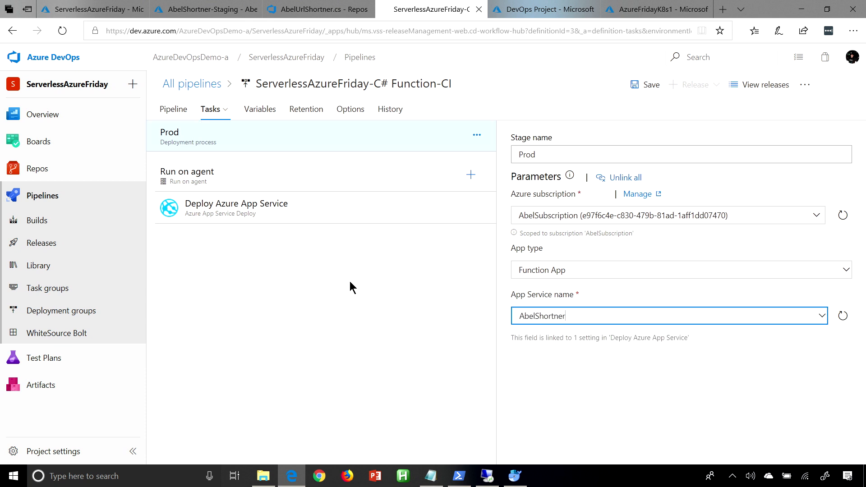
left_click(173, 109)
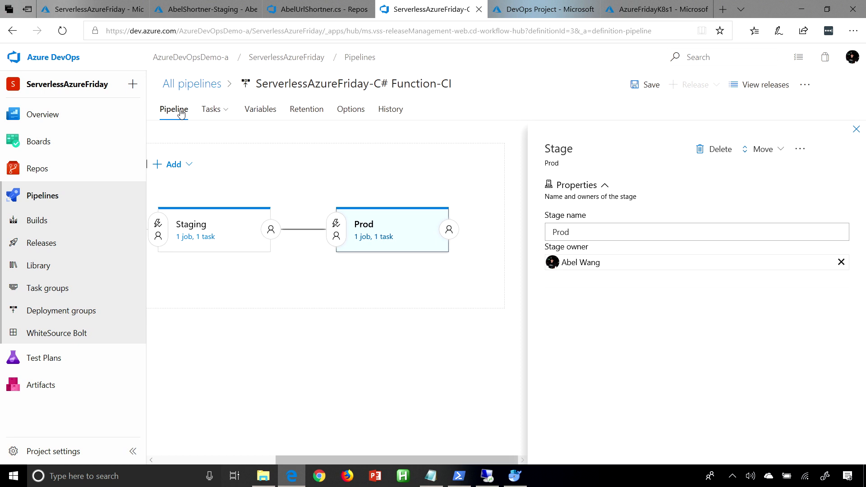
mouse_move(270, 229)
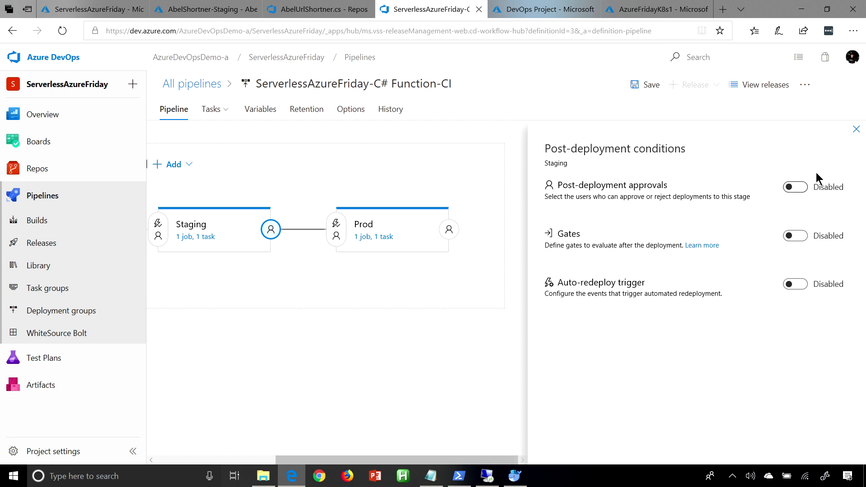
Enable post-deployment approvals on Staging with Abel Wang as approver
left_click(794, 187)
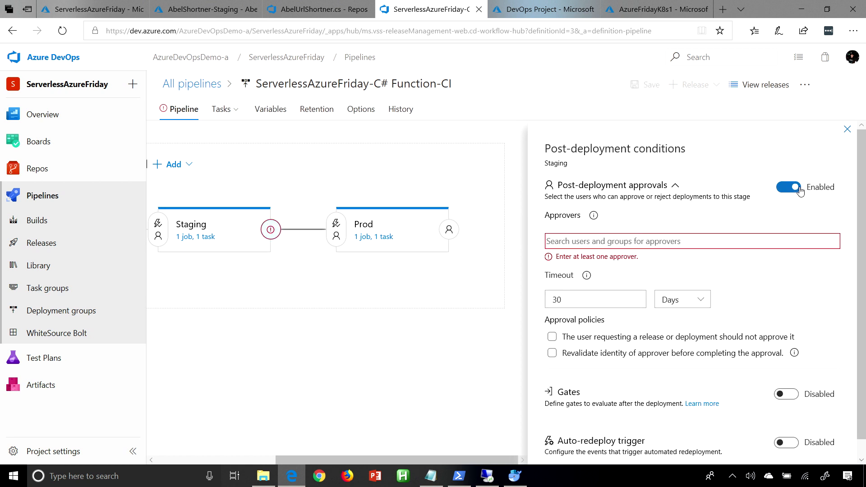
mouse_move(651, 255)
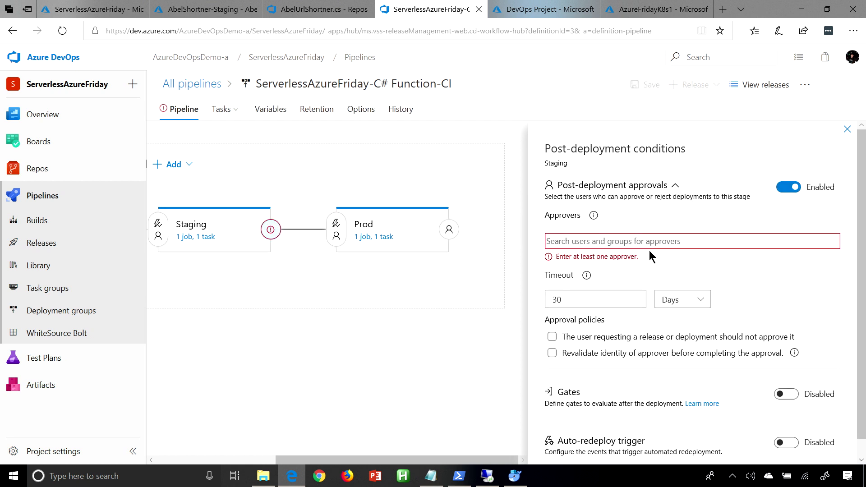
type("abel")
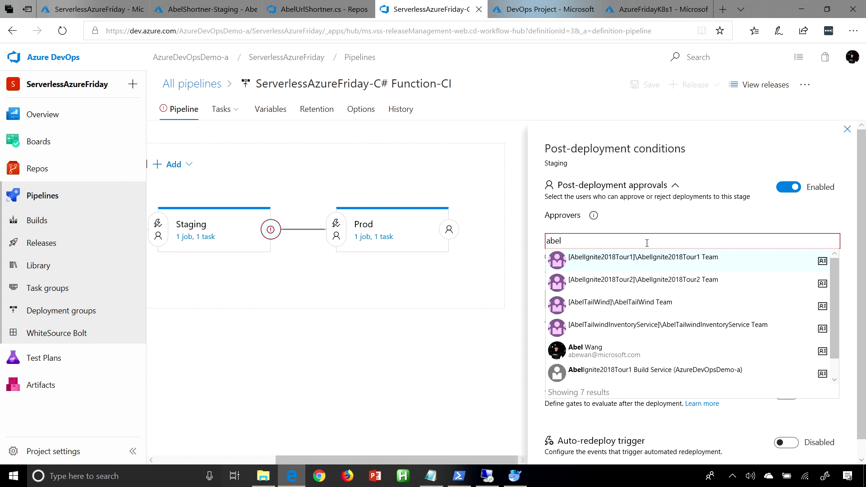
mouse_move(621, 354)
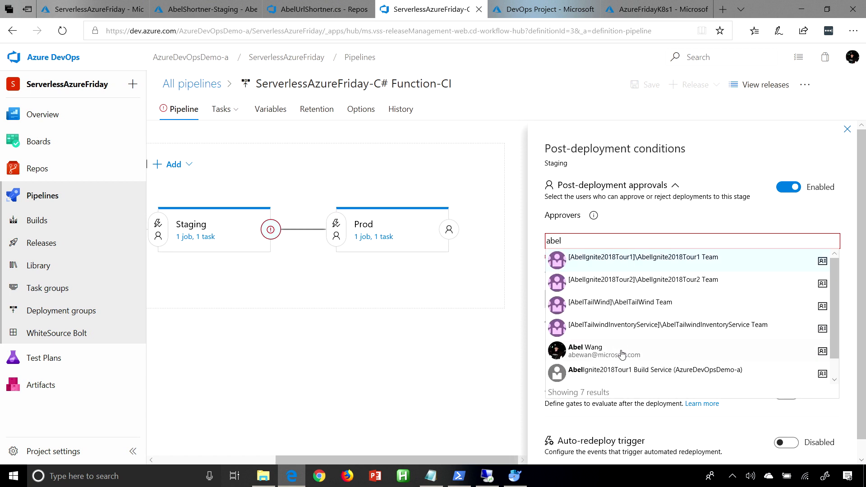
left_click(605, 351)
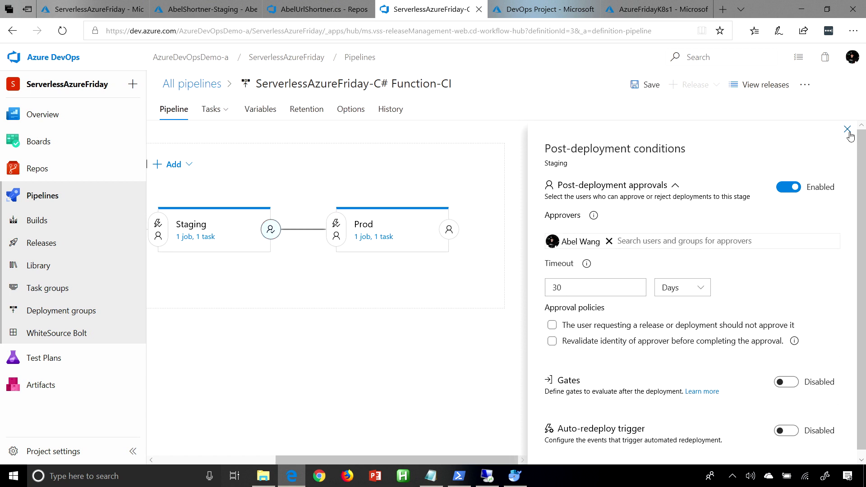
left_click(850, 129)
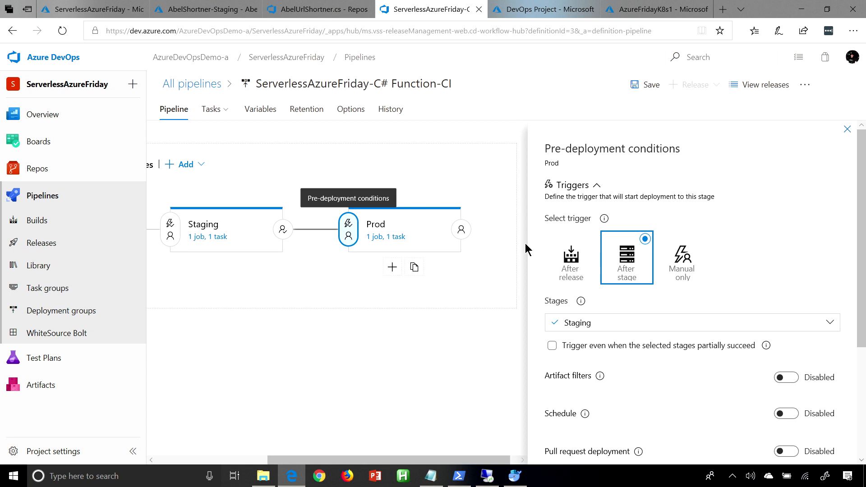
mouse_move(526, 249)
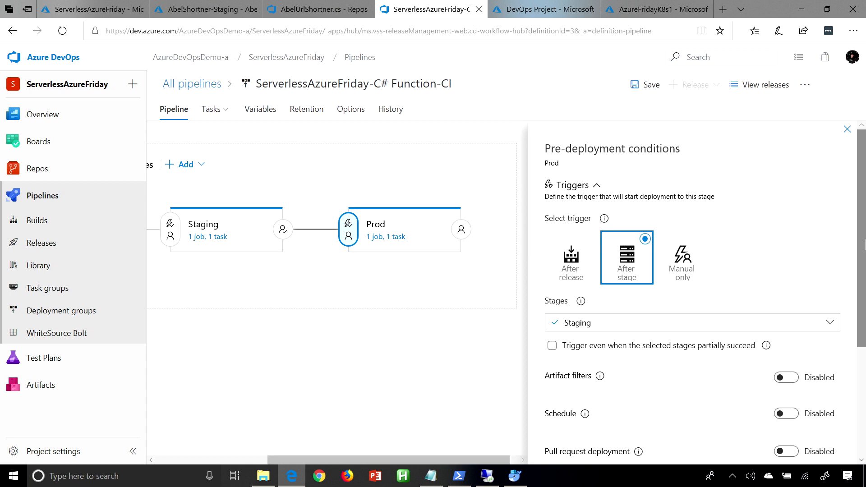
Enable pre-deployment approvals on Prod with Abel Wang as approver
scroll("down", 3)
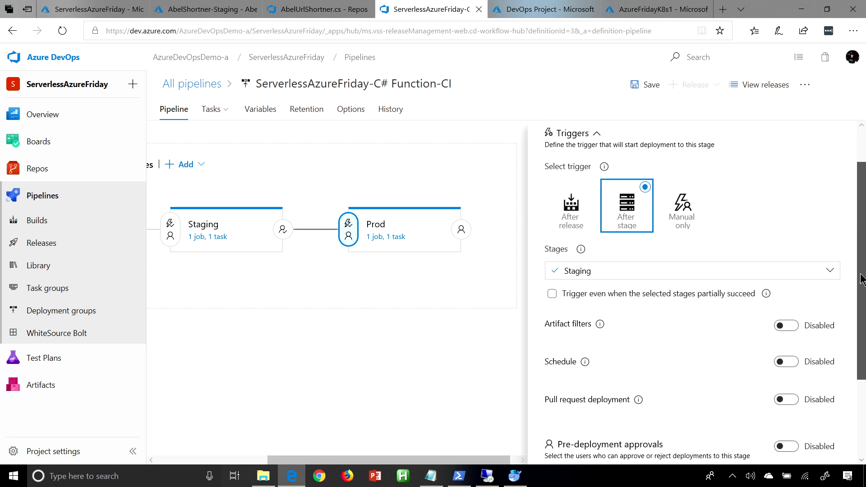
scroll("down", 3)
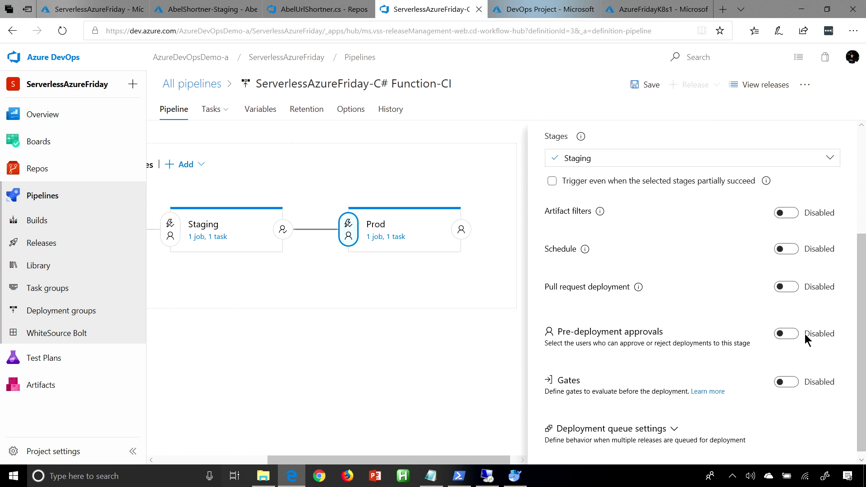
left_click(785, 334)
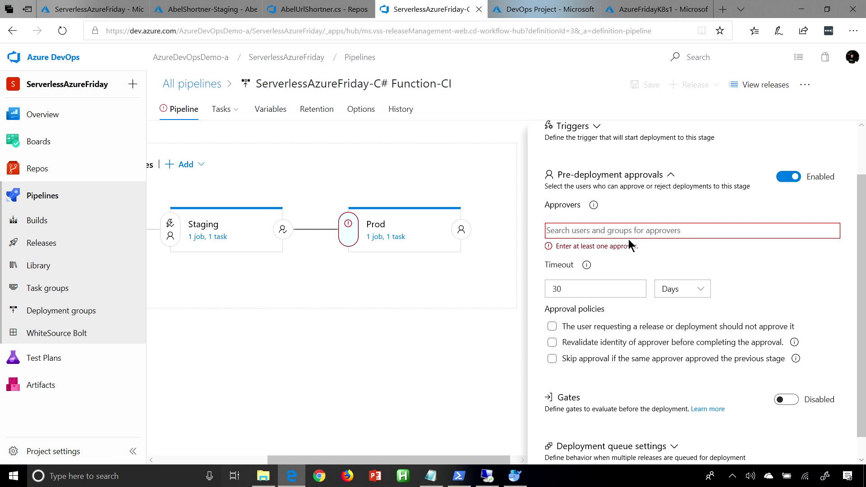
type("abel")
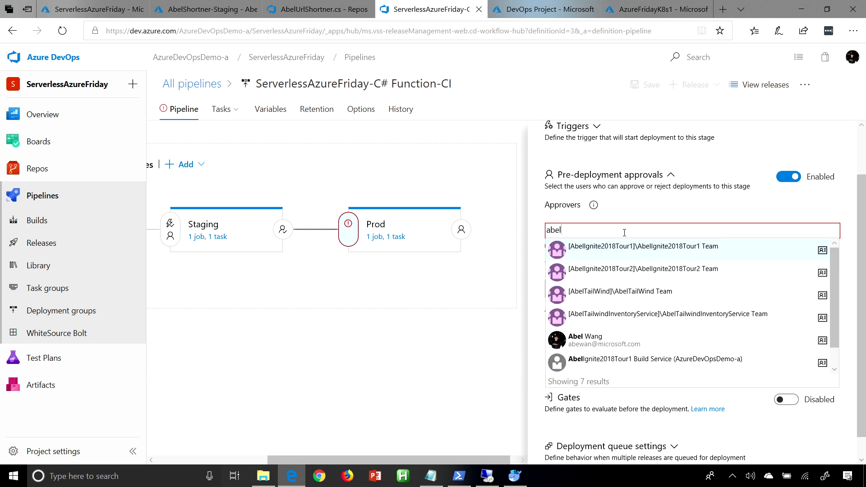
left_click(585, 341)
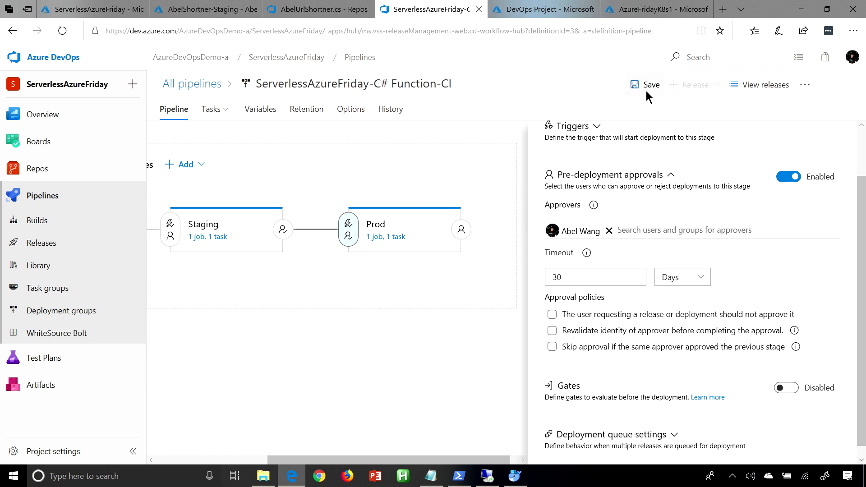
Save the pipeline, create Release-1 and open its progress view
left_click(649, 84)
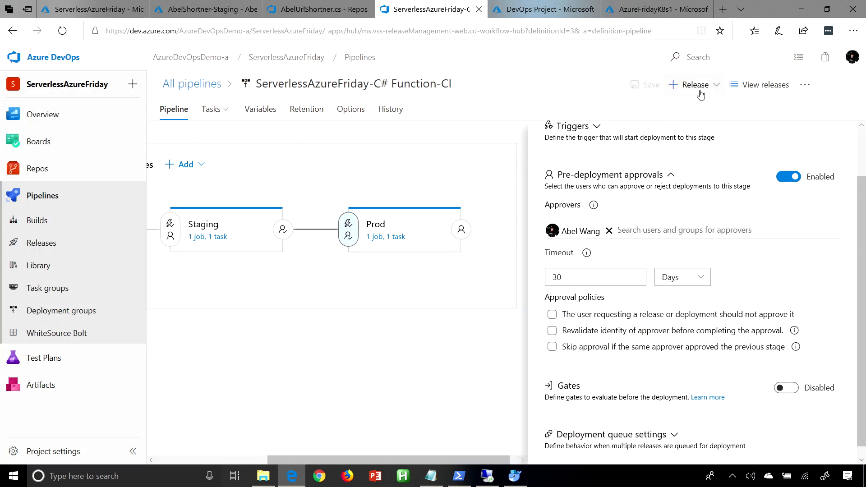
mouse_move(679, 119)
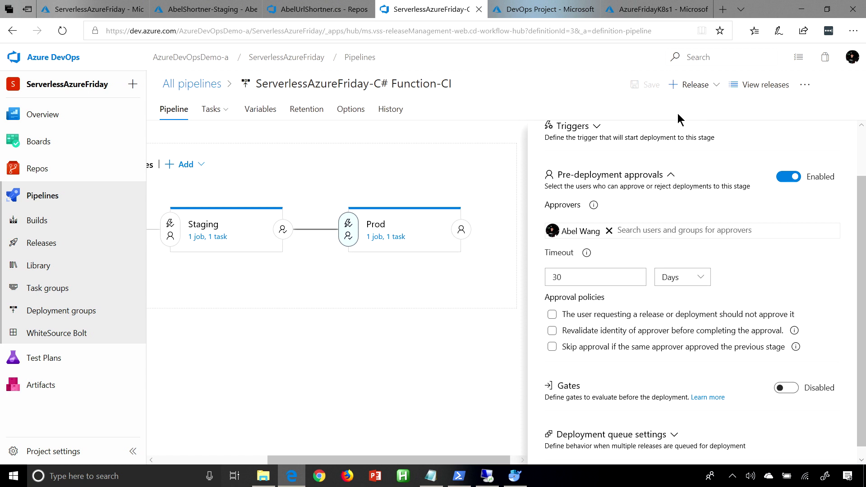
left_click(690, 84)
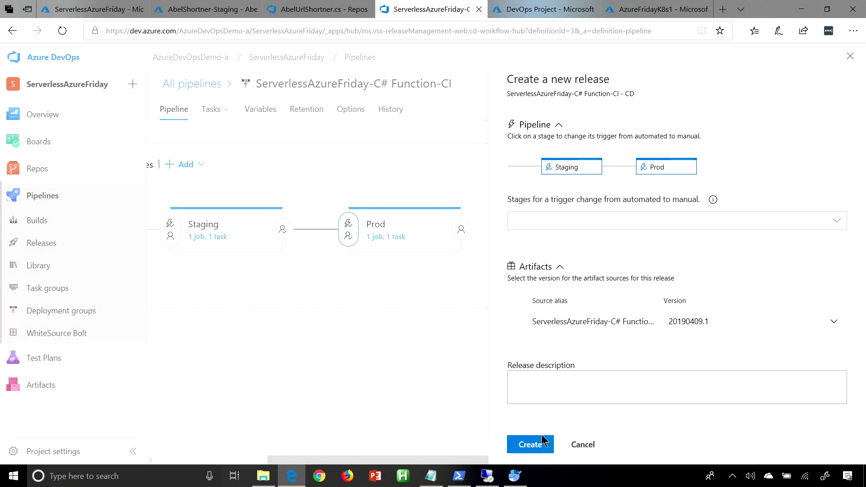
left_click(530, 444)
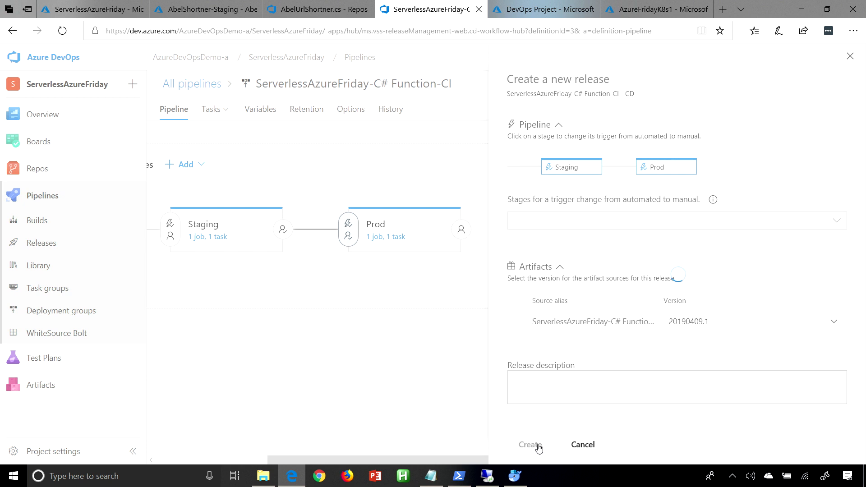
left_click(529, 445)
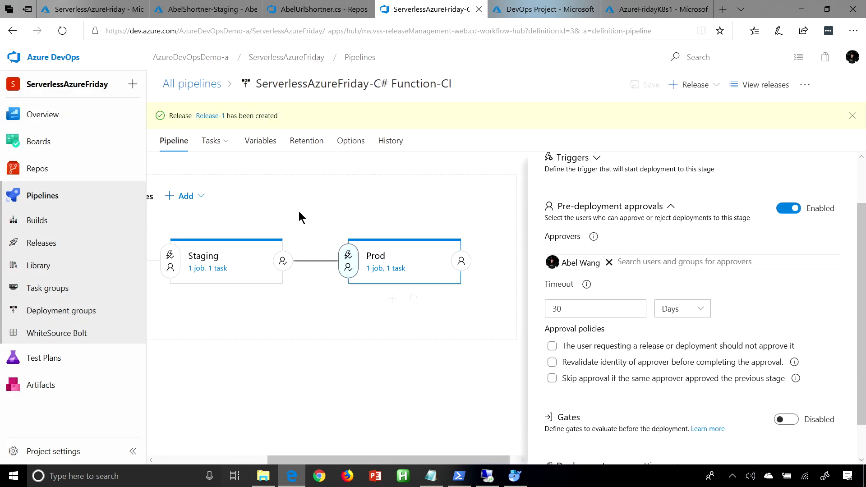
left_click(210, 116)
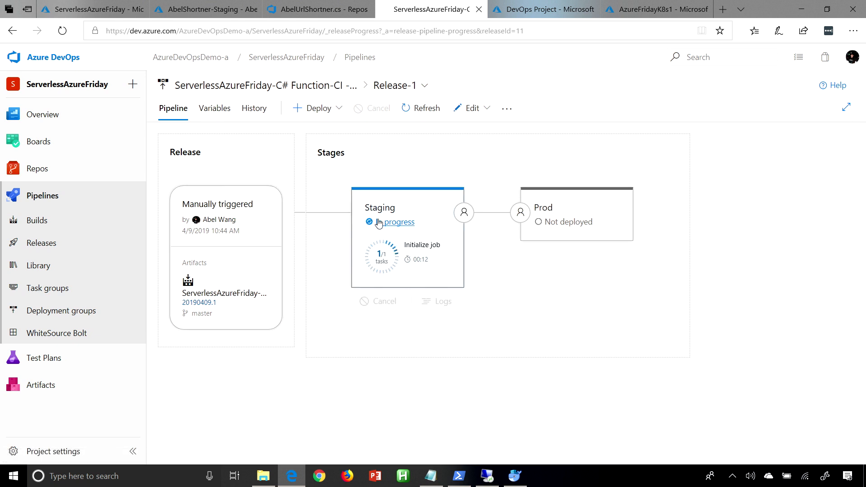
Watch the Staging deployment run until it reaches Pending approval
left_click(397, 222)
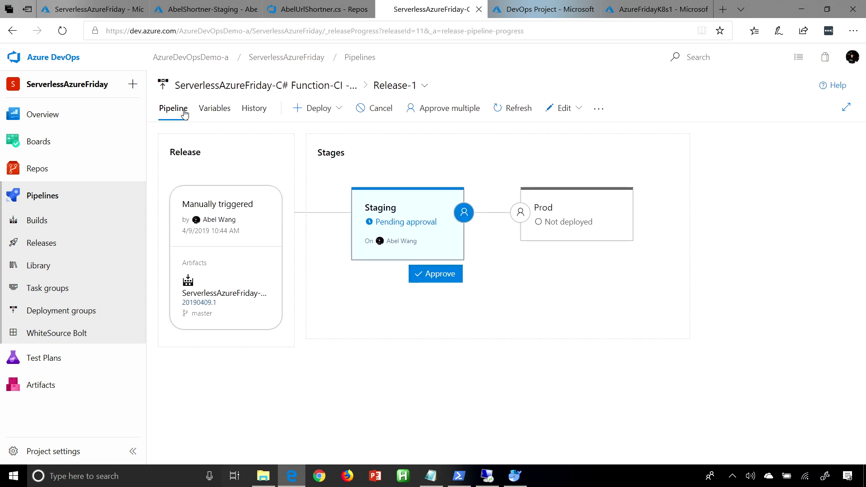
mouse_move(426, 404)
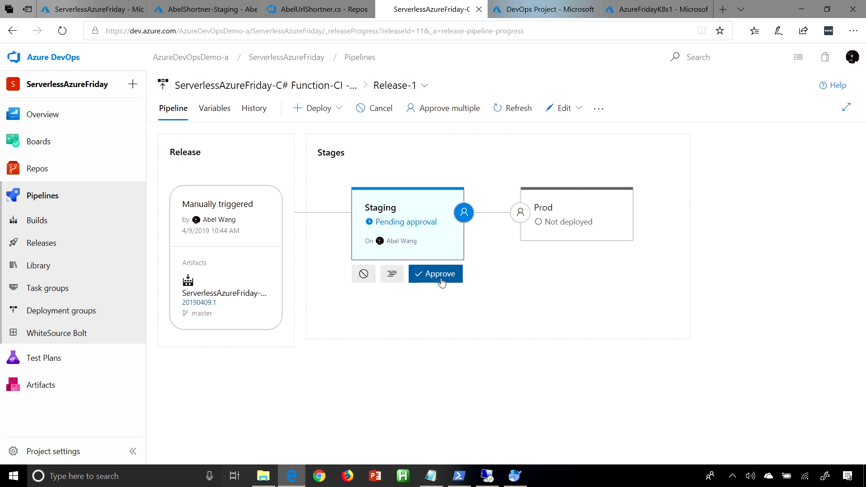
Approve the Staging post-deployment approval so Staging succeeds
left_click(435, 273)
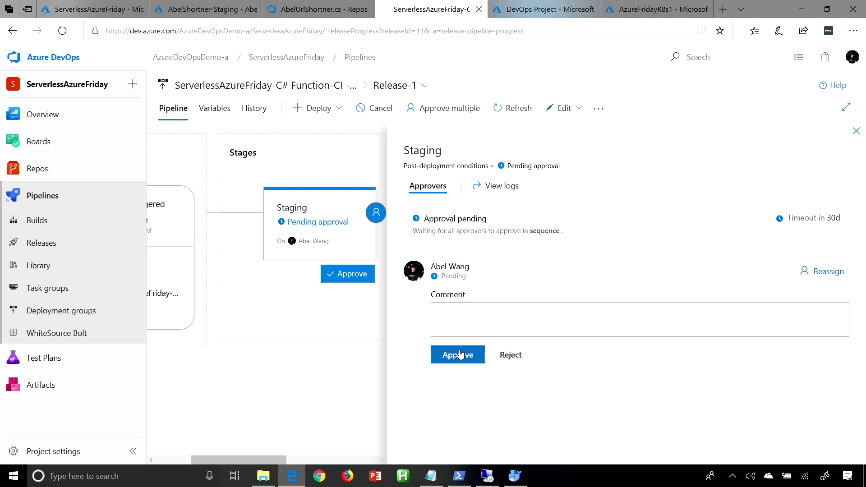
mouse_move(463, 369)
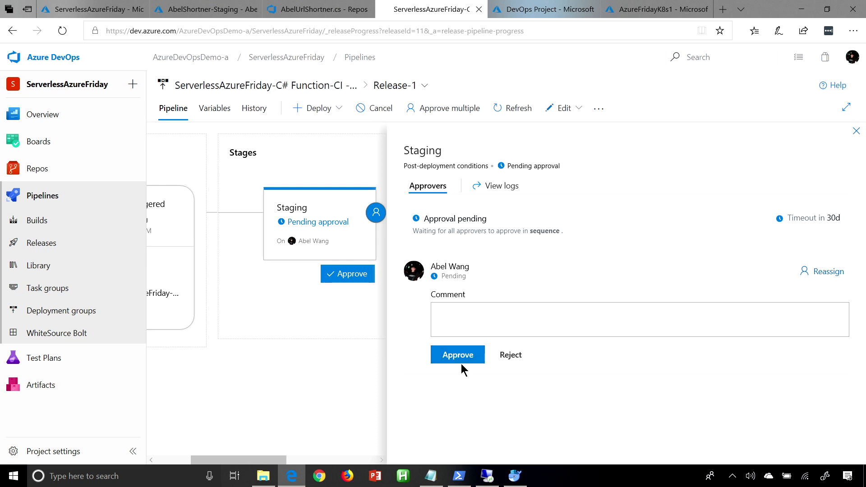
left_click(457, 355)
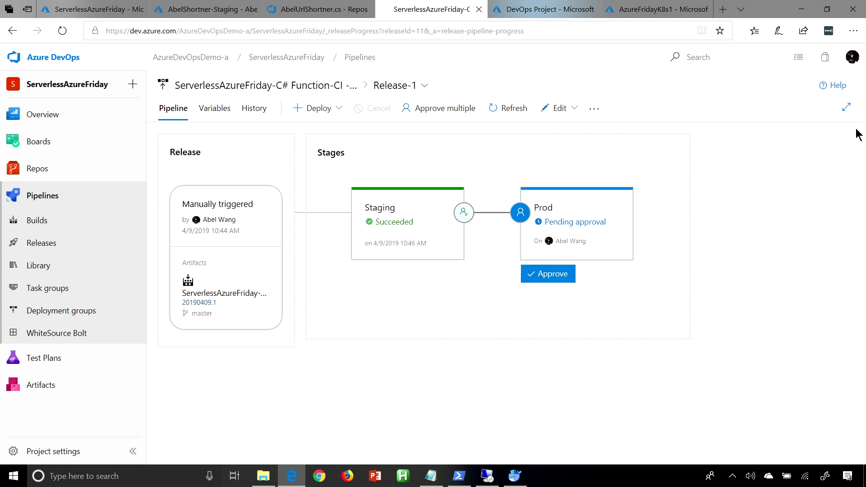
mouse_move(535, 463)
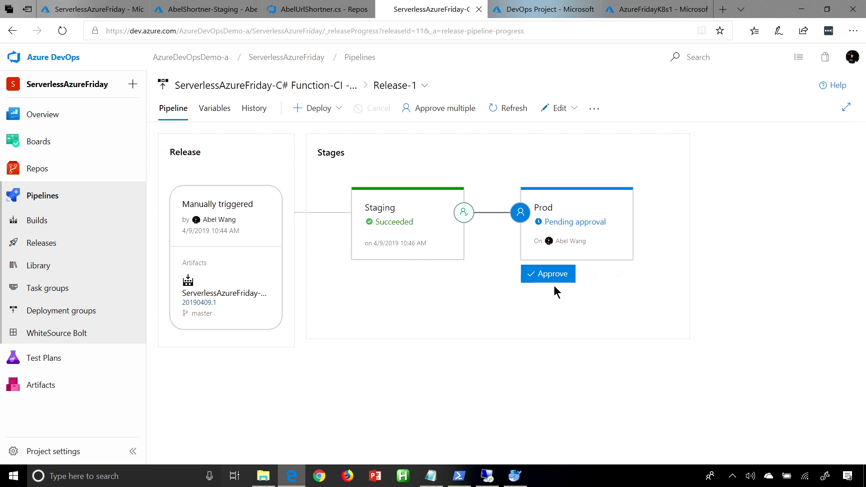
Approve Prod's pre-deployment approval without deferring, queuing the Prod deployment
left_click(548, 273)
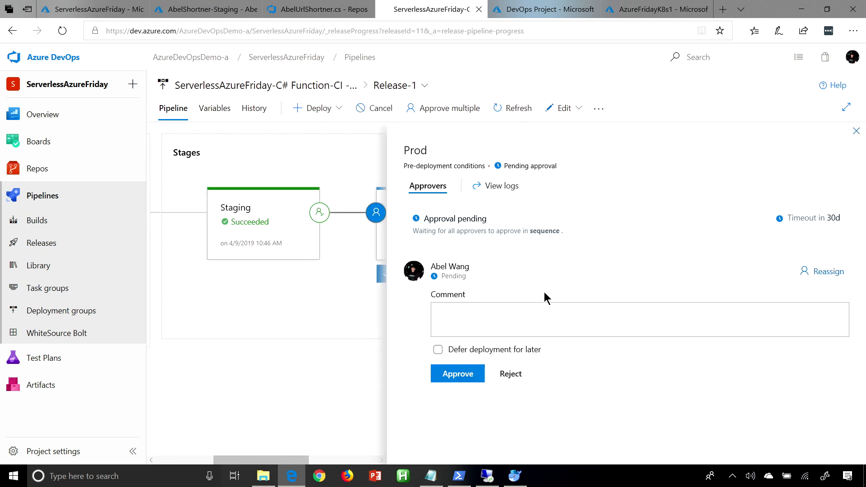
mouse_move(458, 373)
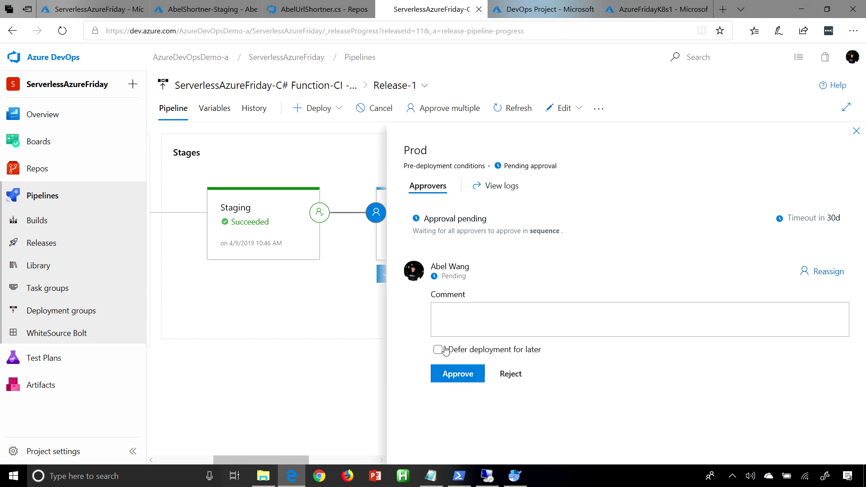
left_click(439, 350)
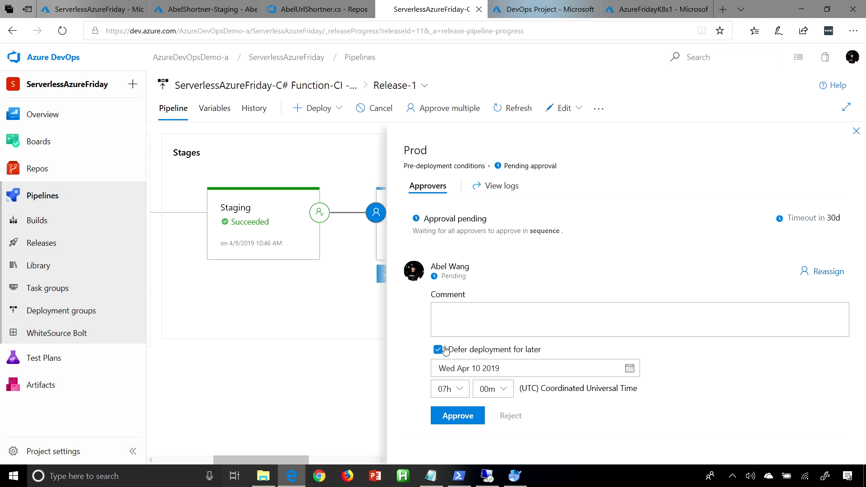
left_click(439, 350)
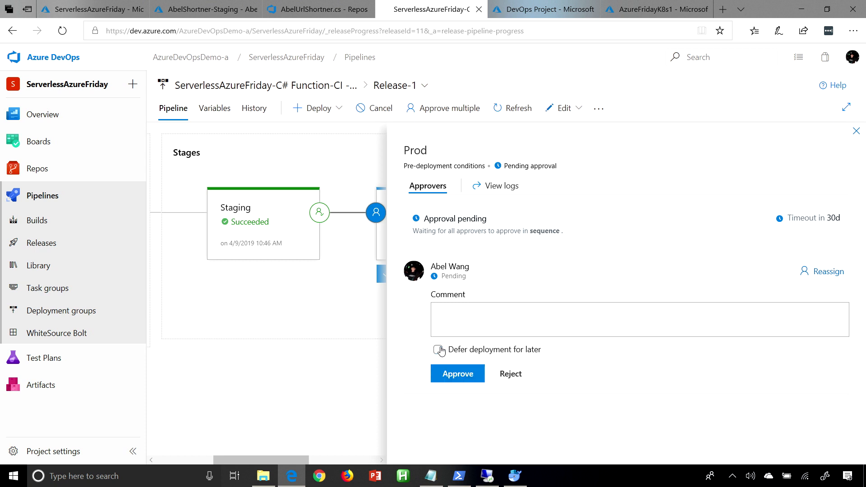
left_click(457, 374)
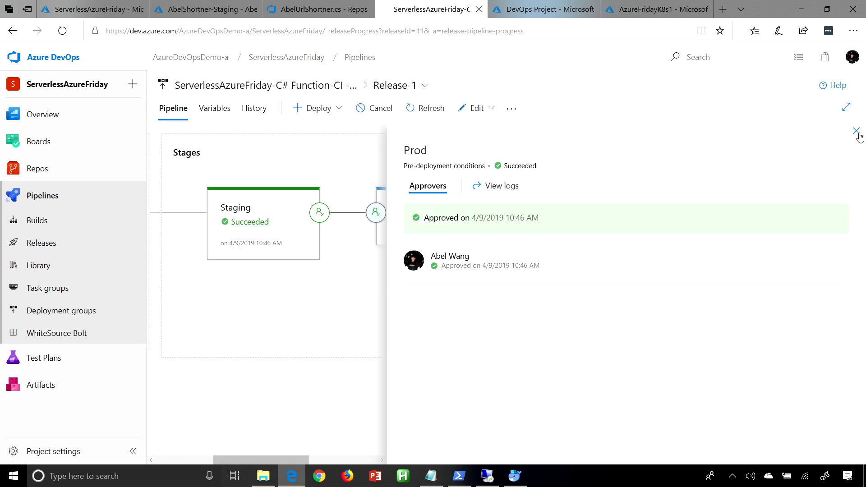
left_click(857, 131)
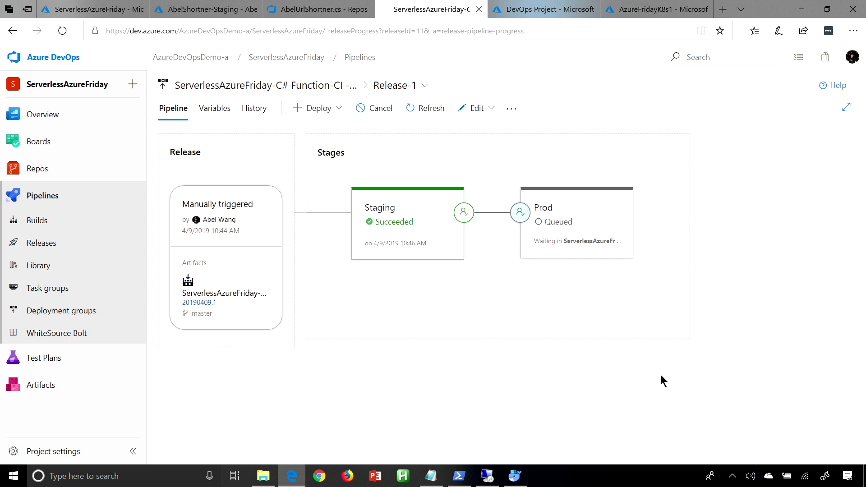